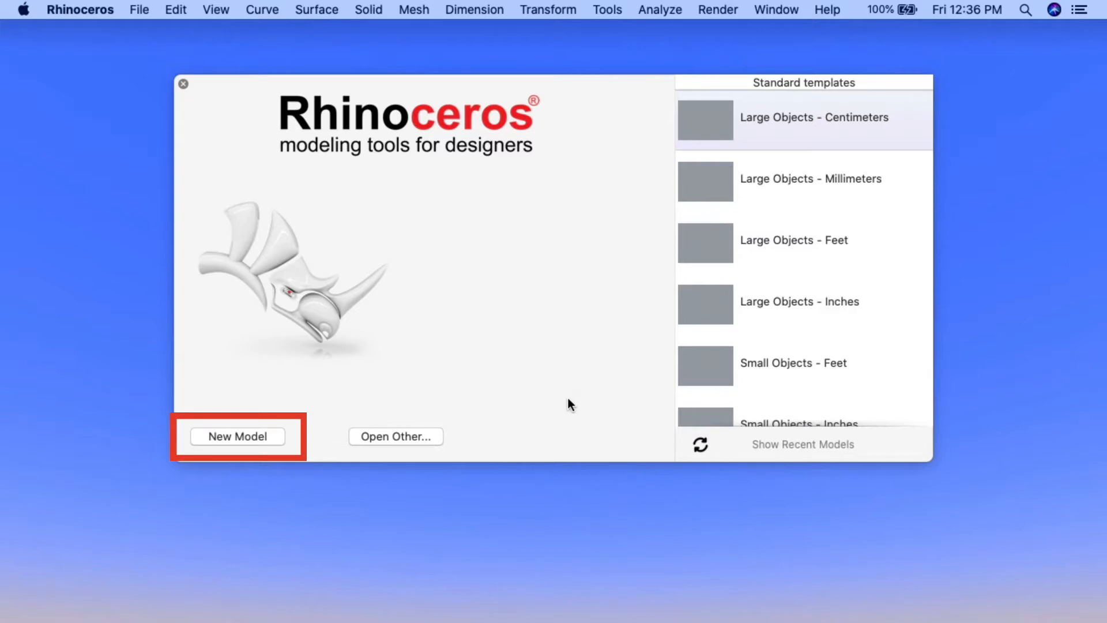
- Create a new blank untitled model from the Rhino start window
left_click(237, 436)
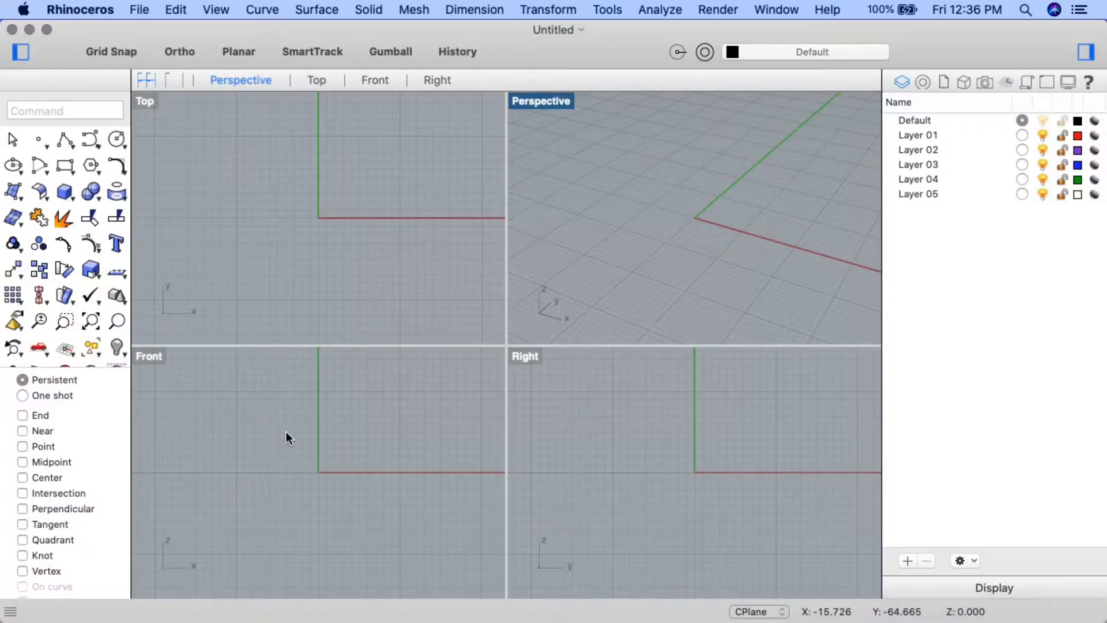
mouse_move(769, 274)
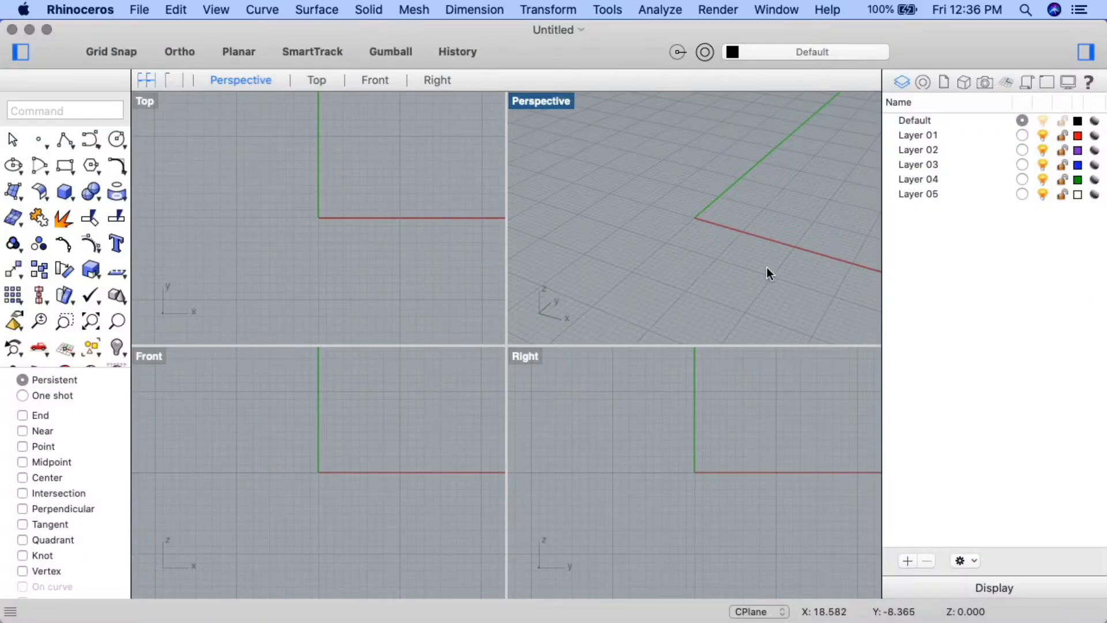
mouse_move(644, 139)
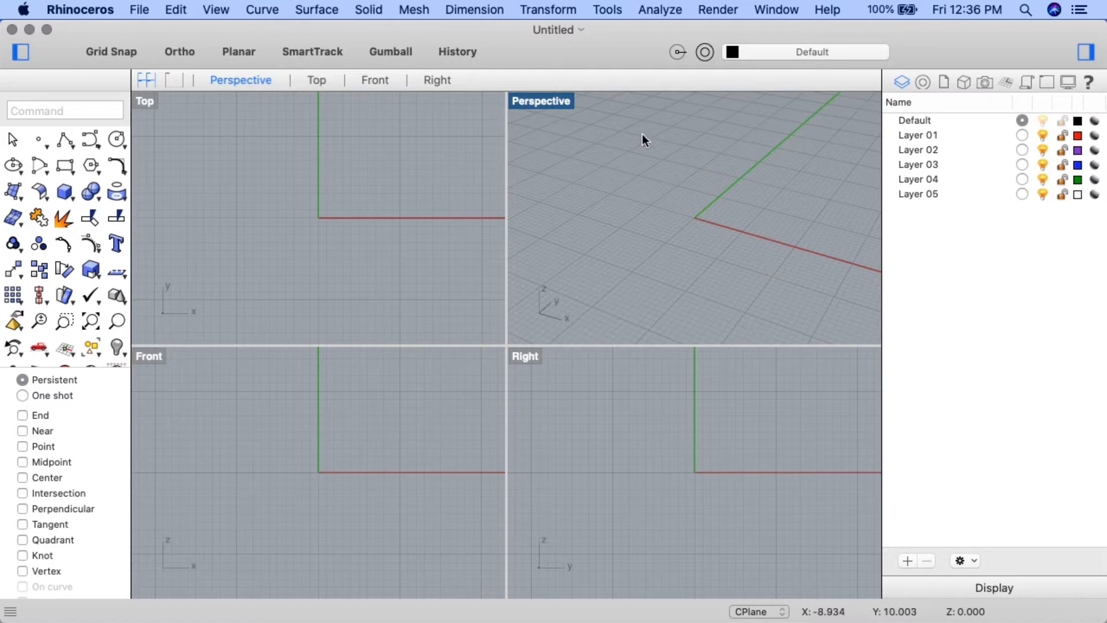
- Title the document Bezel_template, renaming Default to Cons Lines and Layer 01 to Bezel Setting
left_click(559, 29)
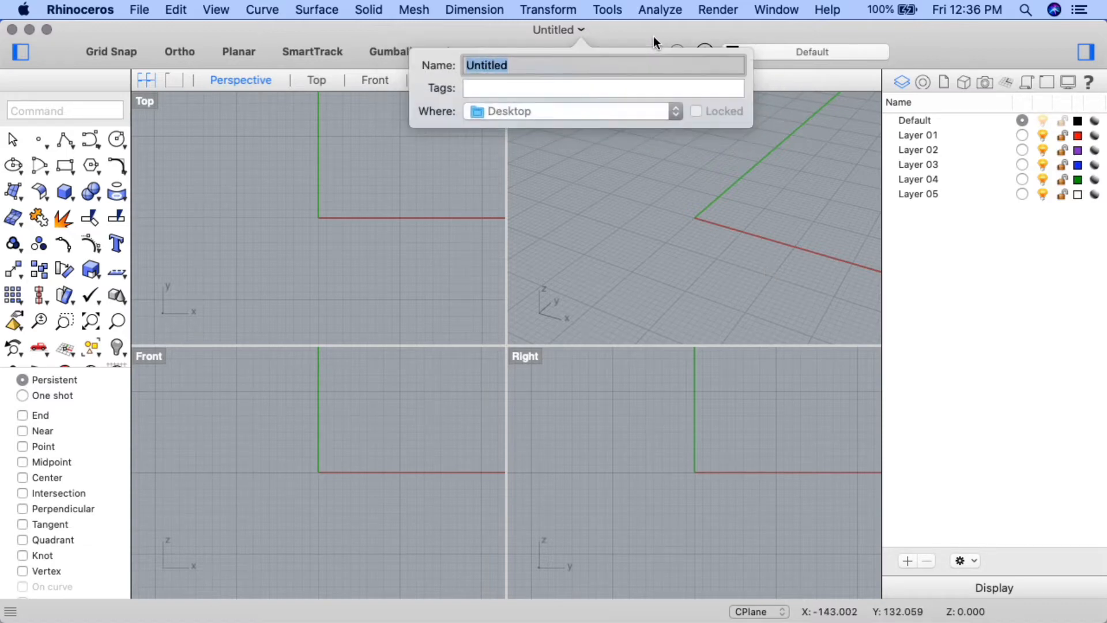
type("Bezel_template")
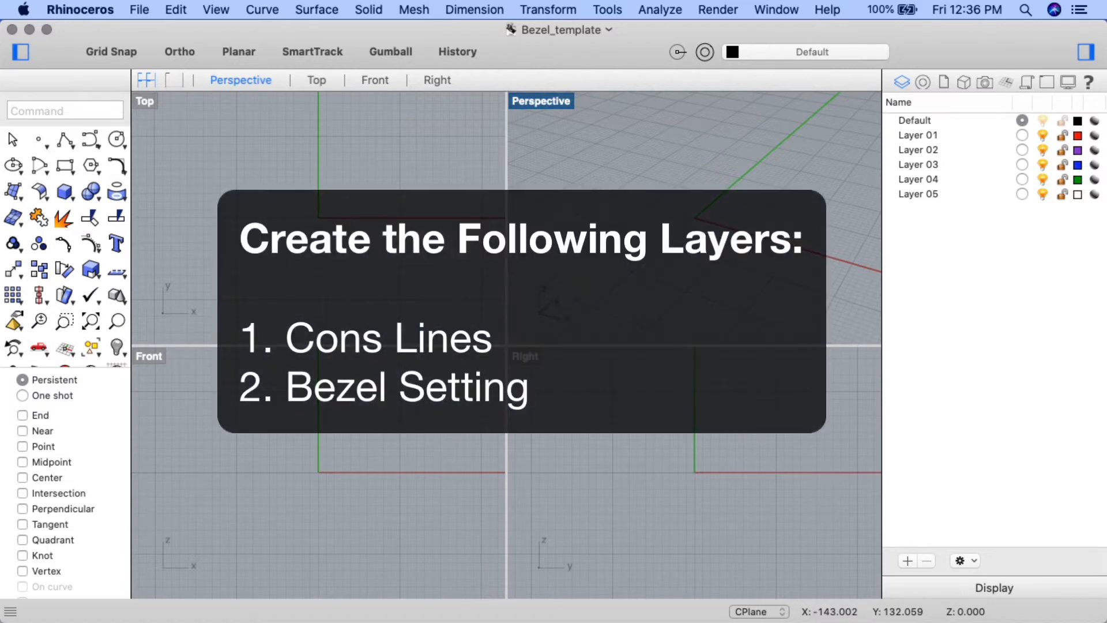
mouse_move(890, 120)
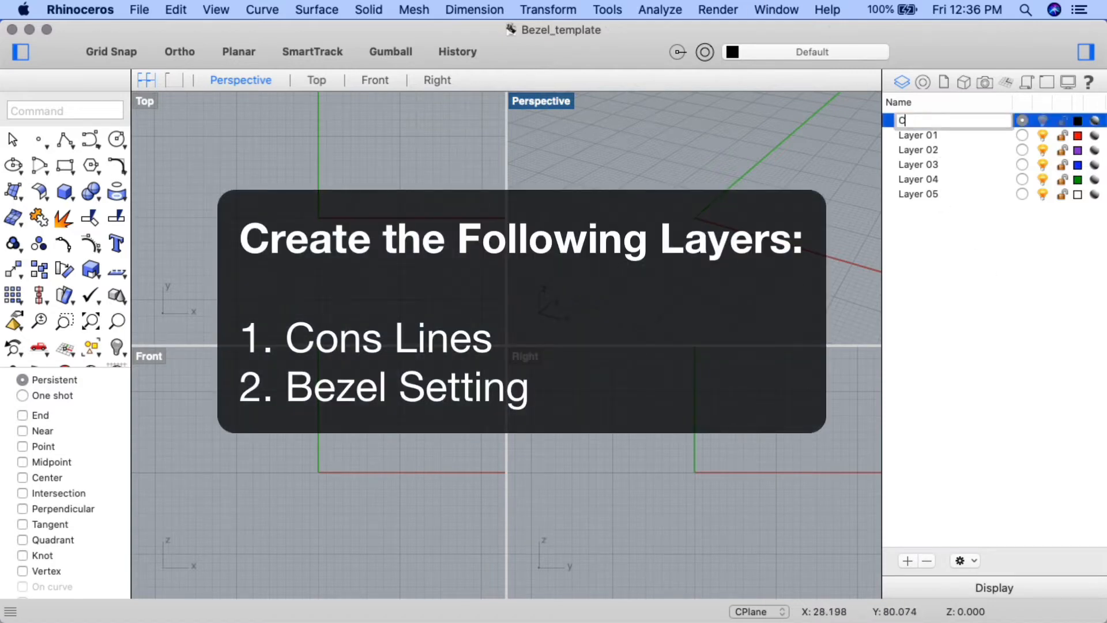
type("Cons Lines")
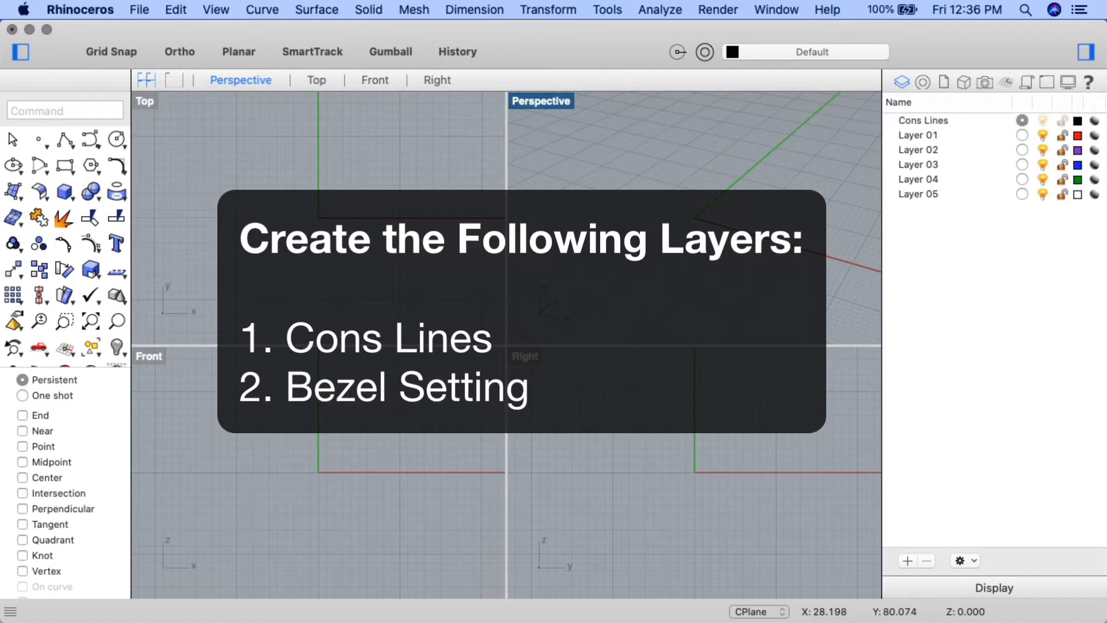
left_click(918, 135)
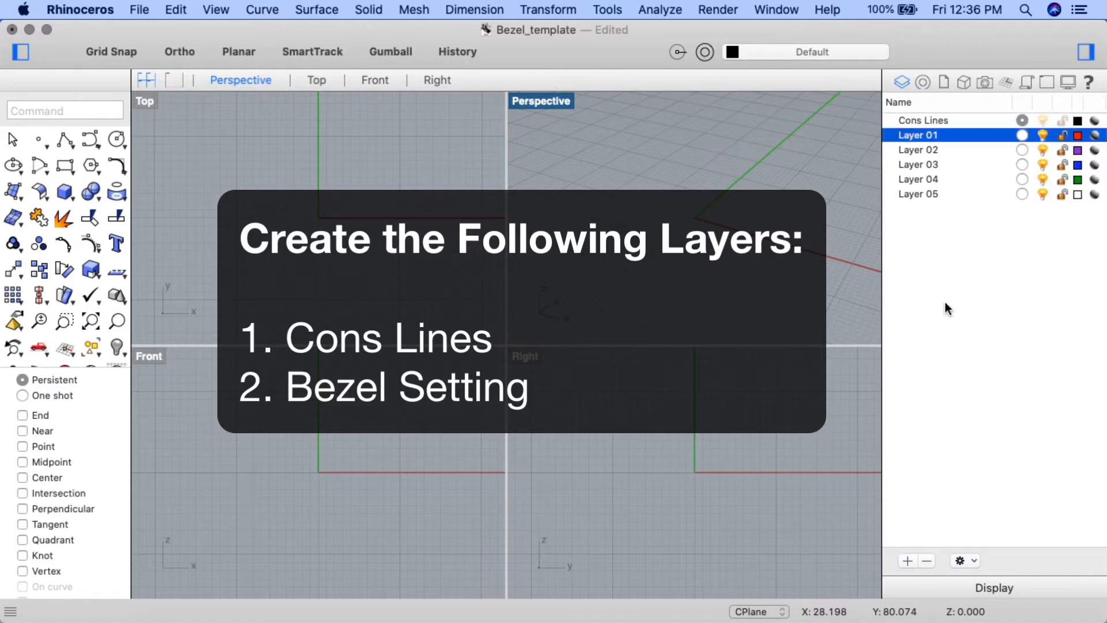
type("Bezel Setting")
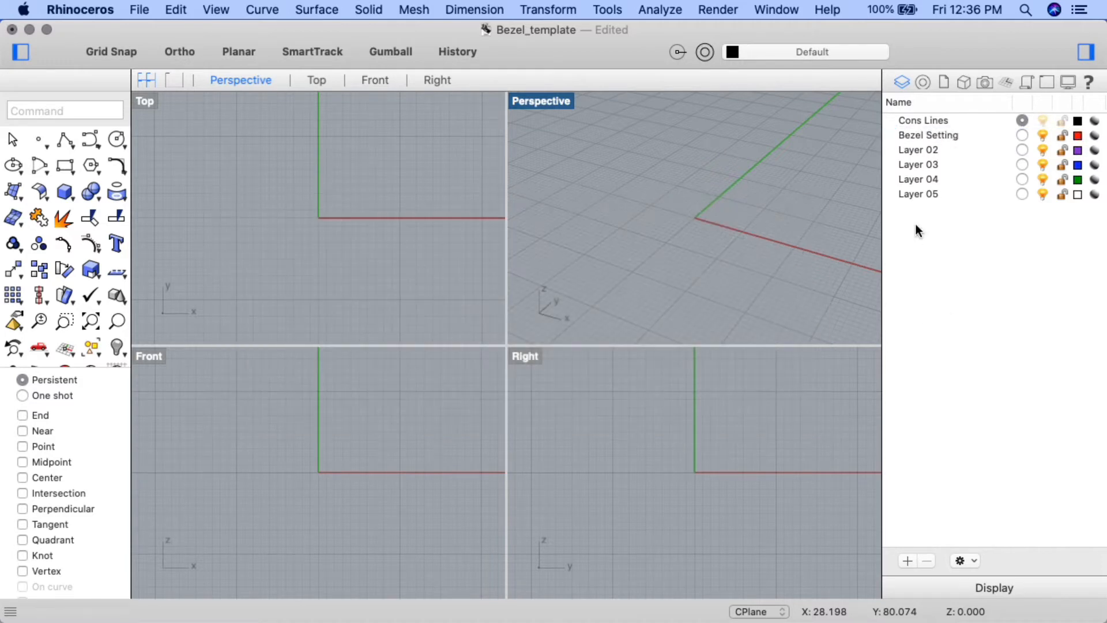
- Select Layer 02 through Layer 05 and delete them
left_click(919, 150)
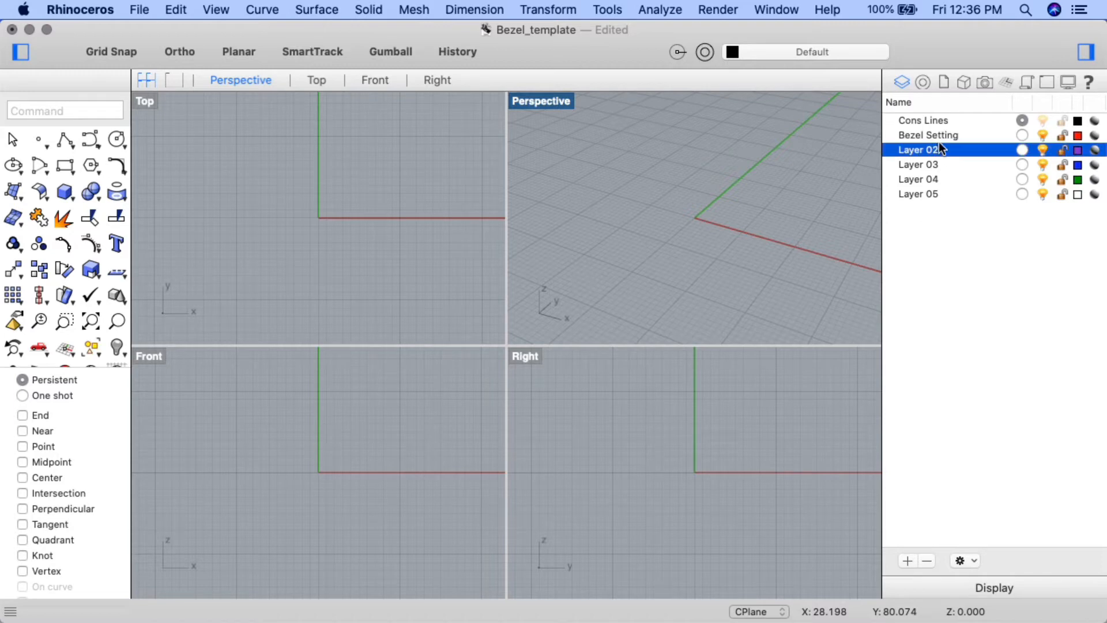
right_click(918, 149)
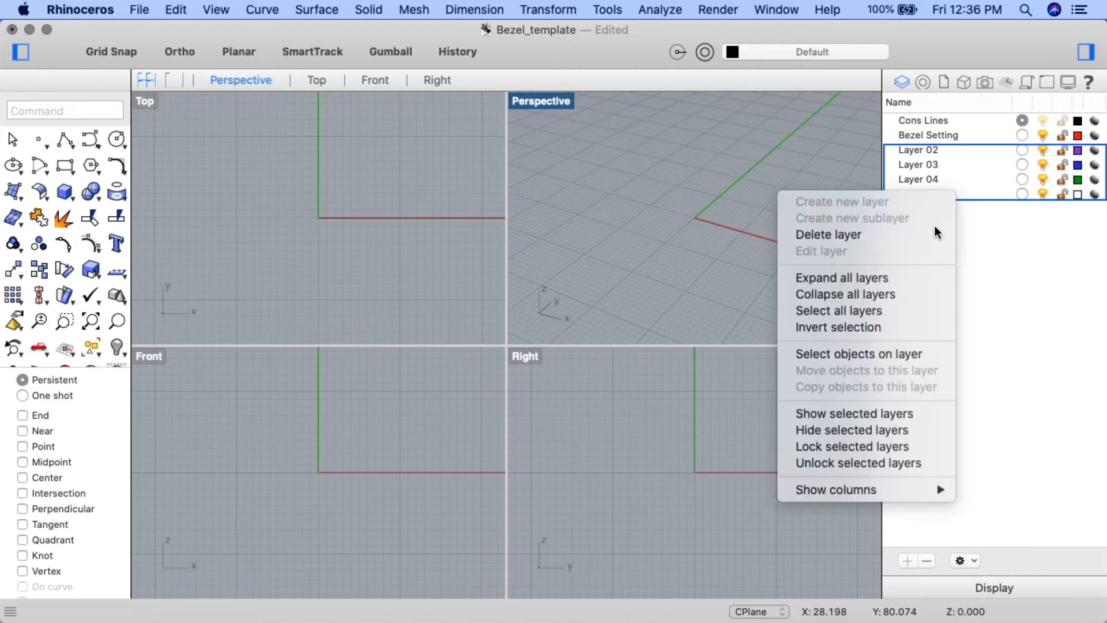
left_click(829, 234)
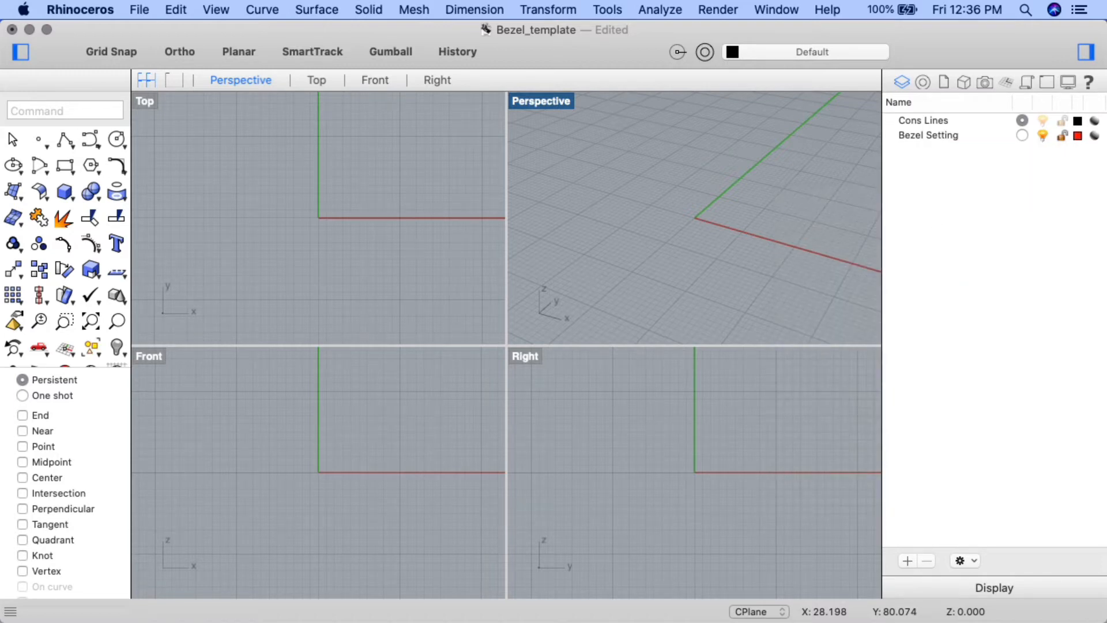
mouse_move(632, 418)
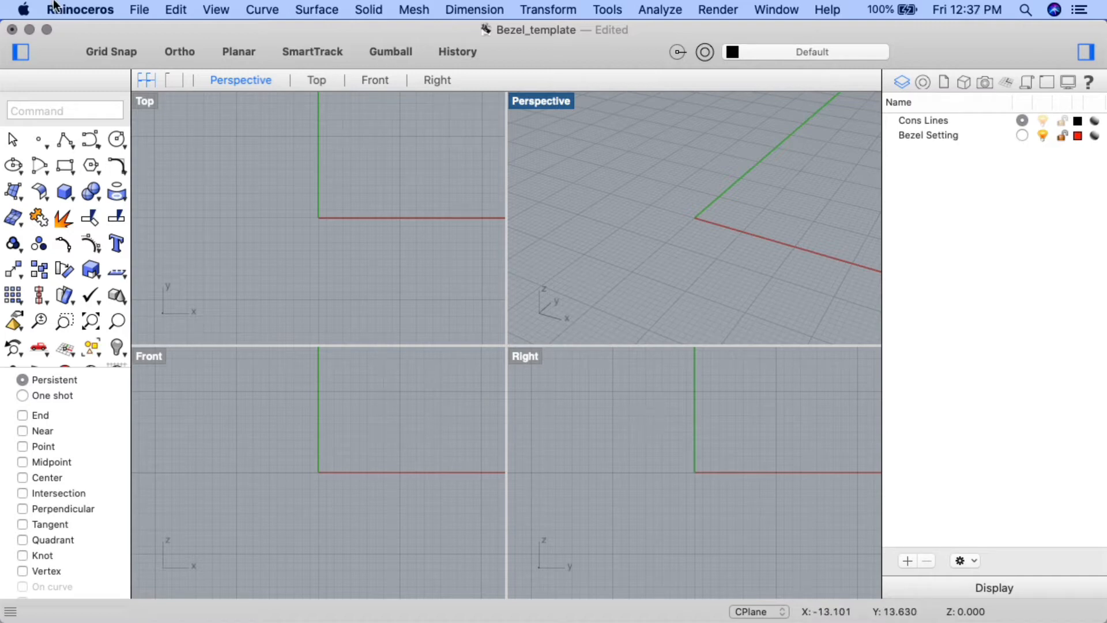
- Open cabochon_template.3dm and select its red cabochon dome
left_click(138, 9)
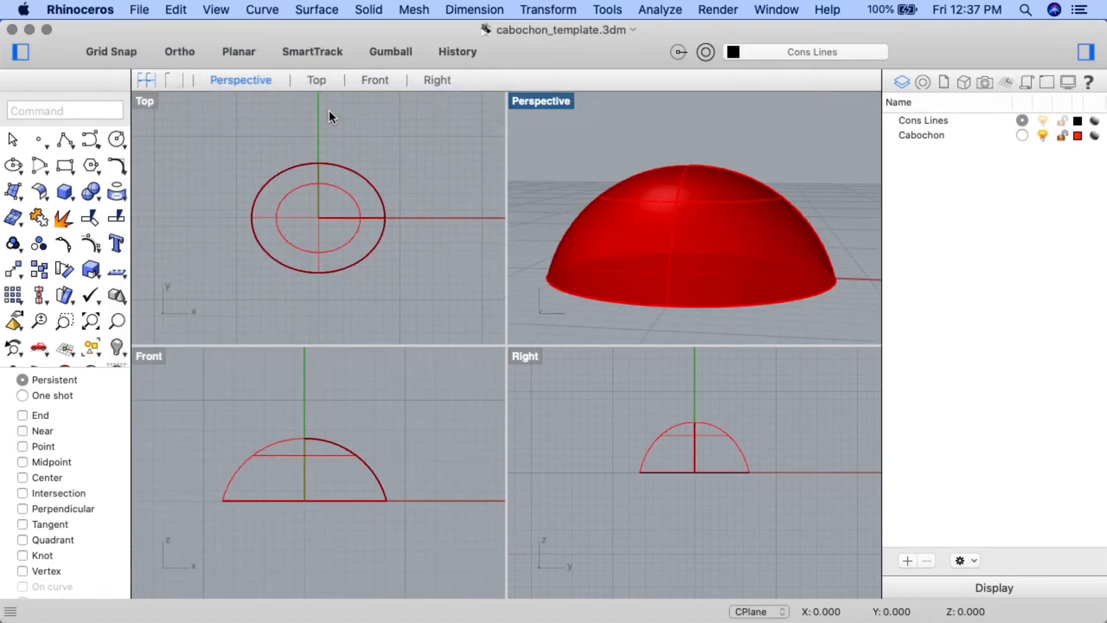
left_click(642, 226)
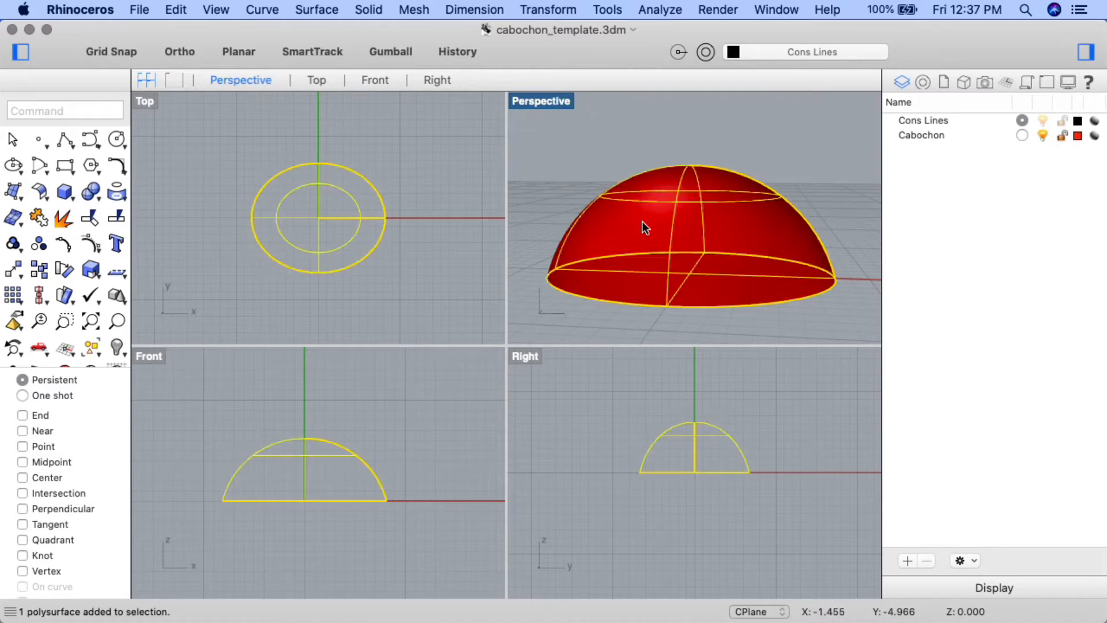
mouse_move(573, 141)
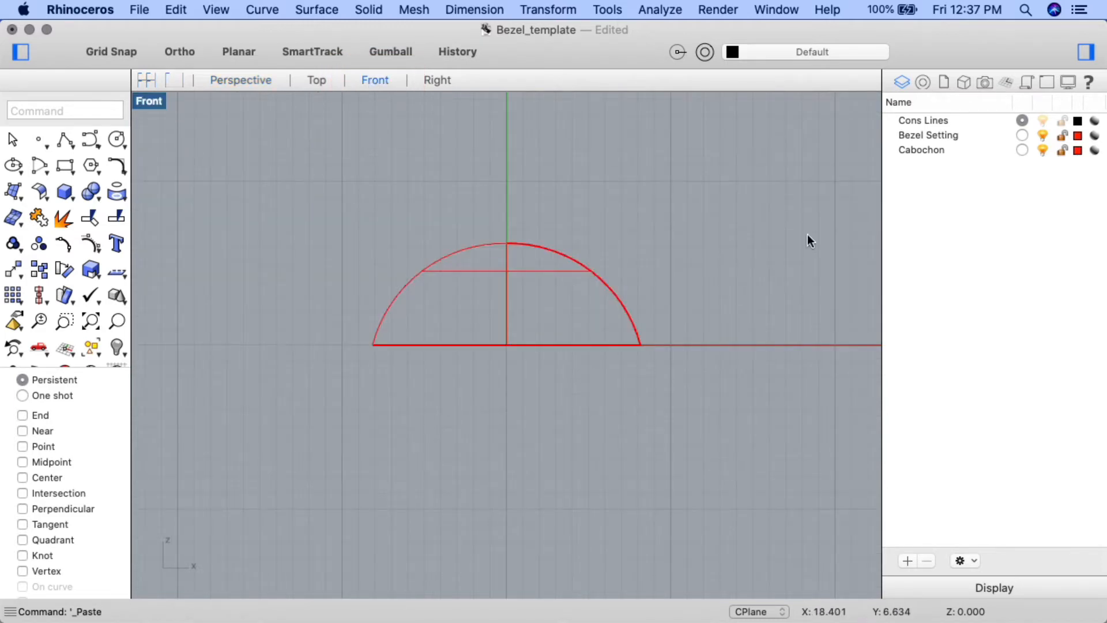
mouse_move(762, 228)
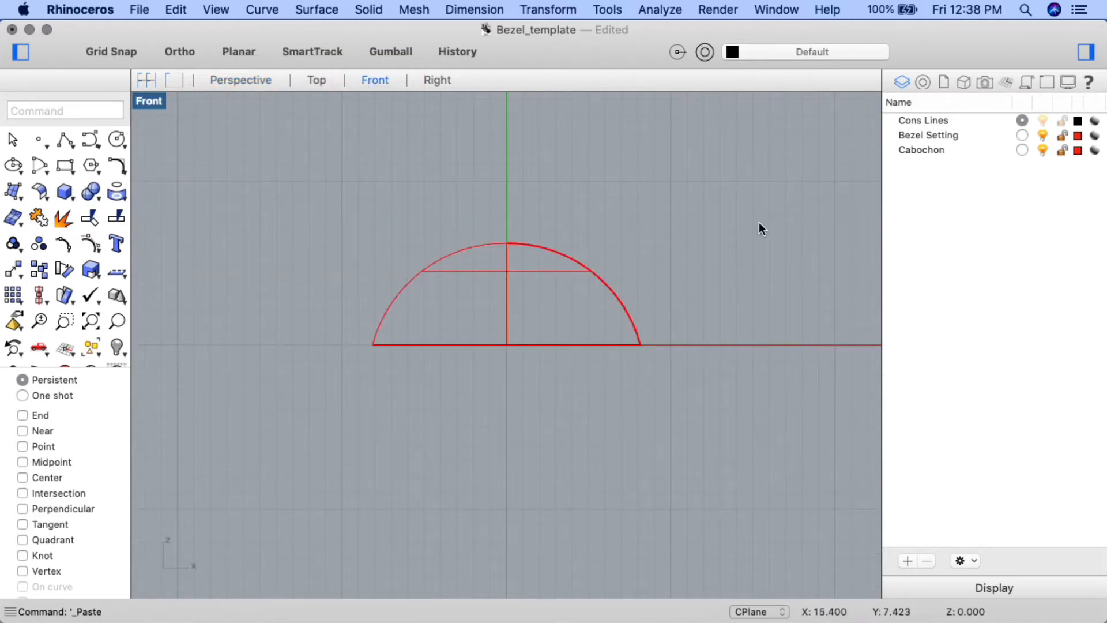
- Set the Front viewport to Ghosted display and enable End and Quadrant object snaps
right_click(762, 228)
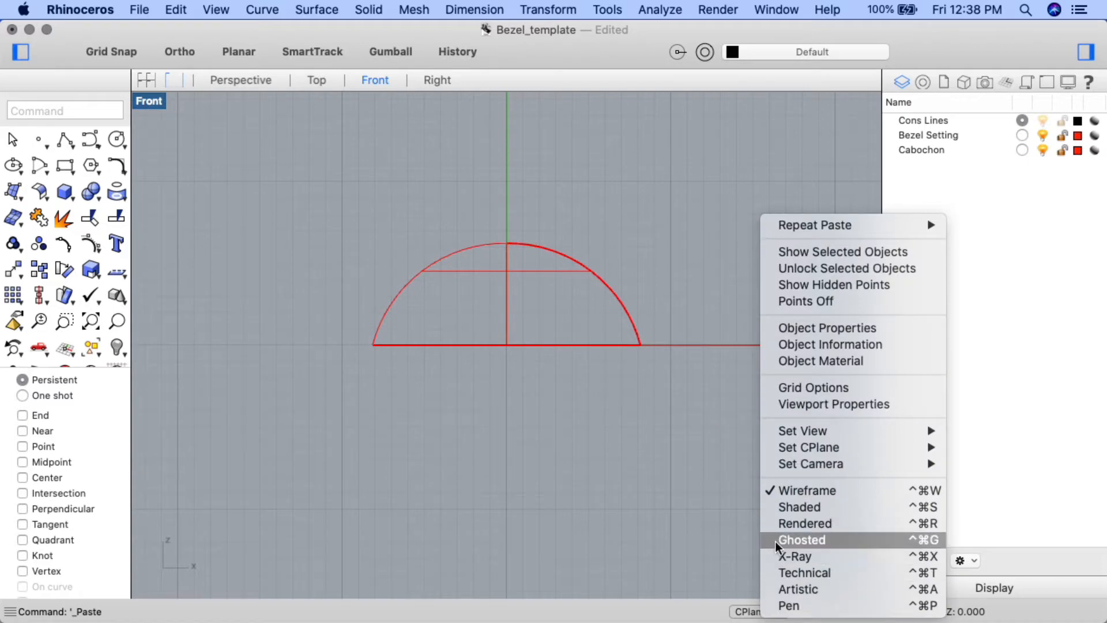
left_click(801, 540)
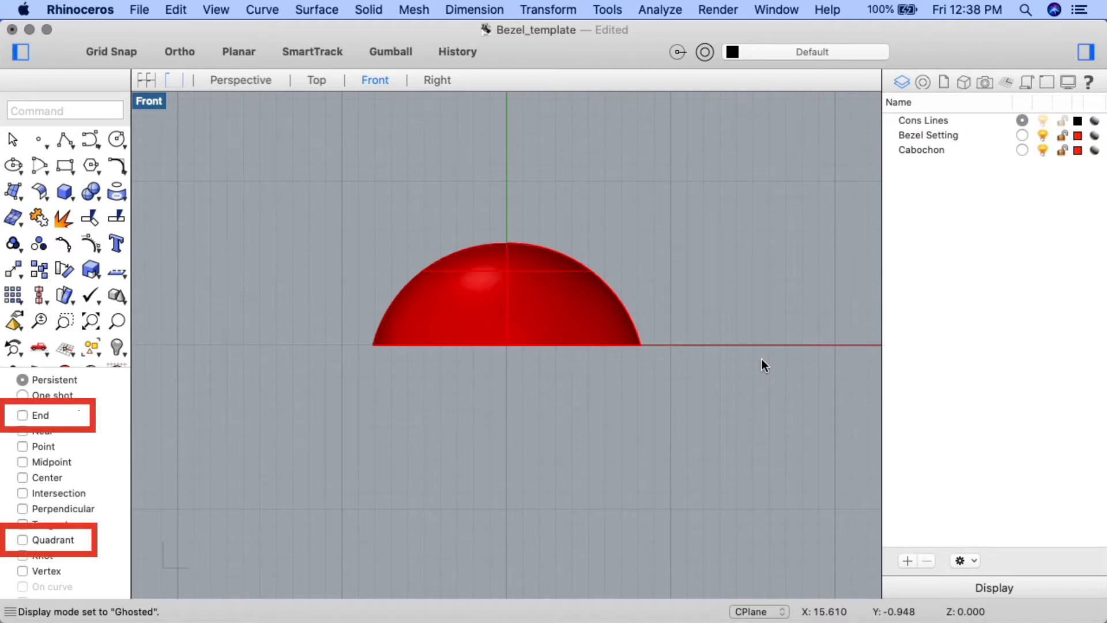
mouse_move(161, 396)
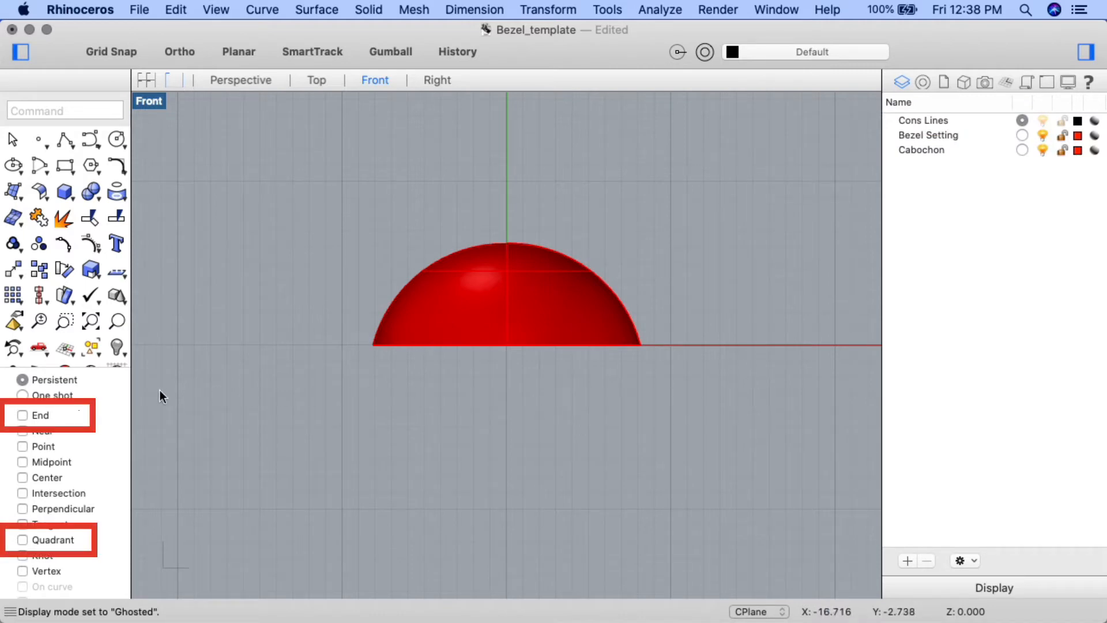
left_click(22, 415)
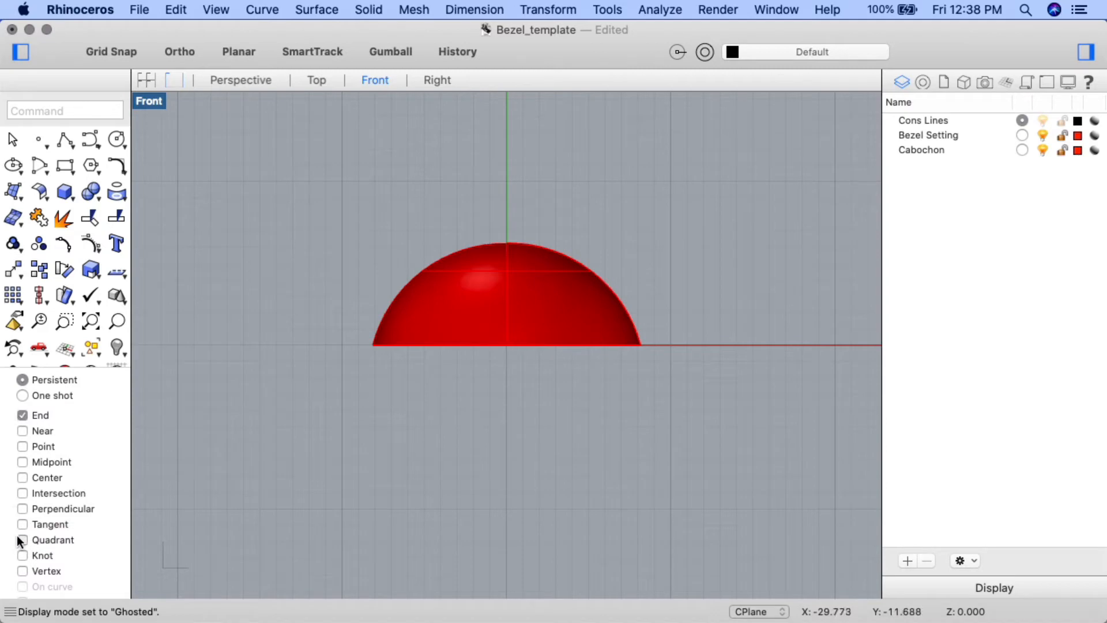
left_click(23, 540)
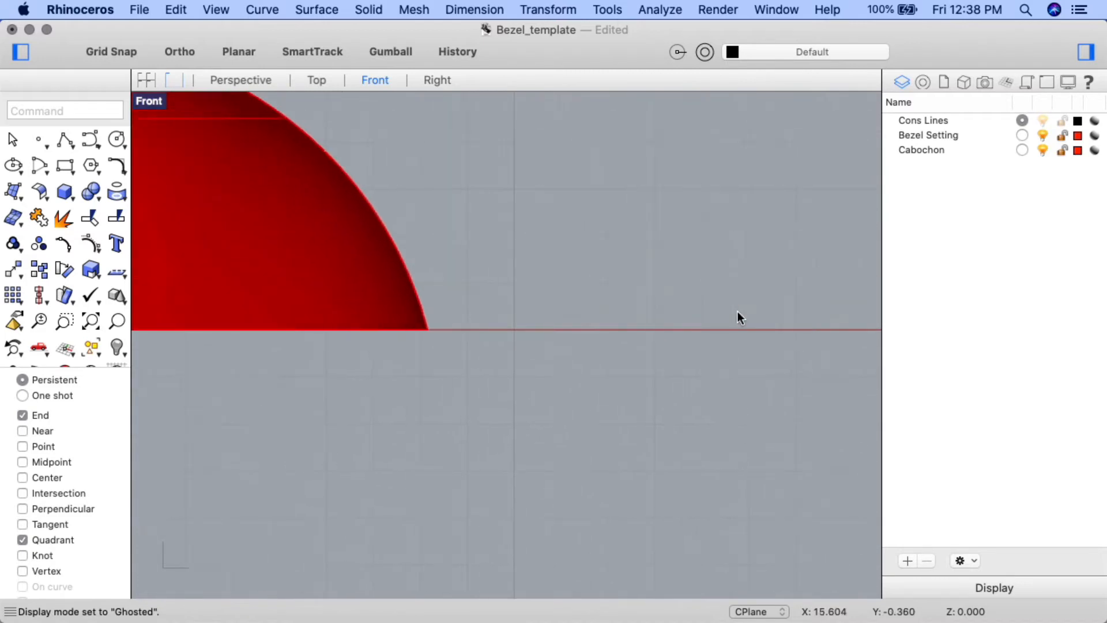
scroll("down", 3)
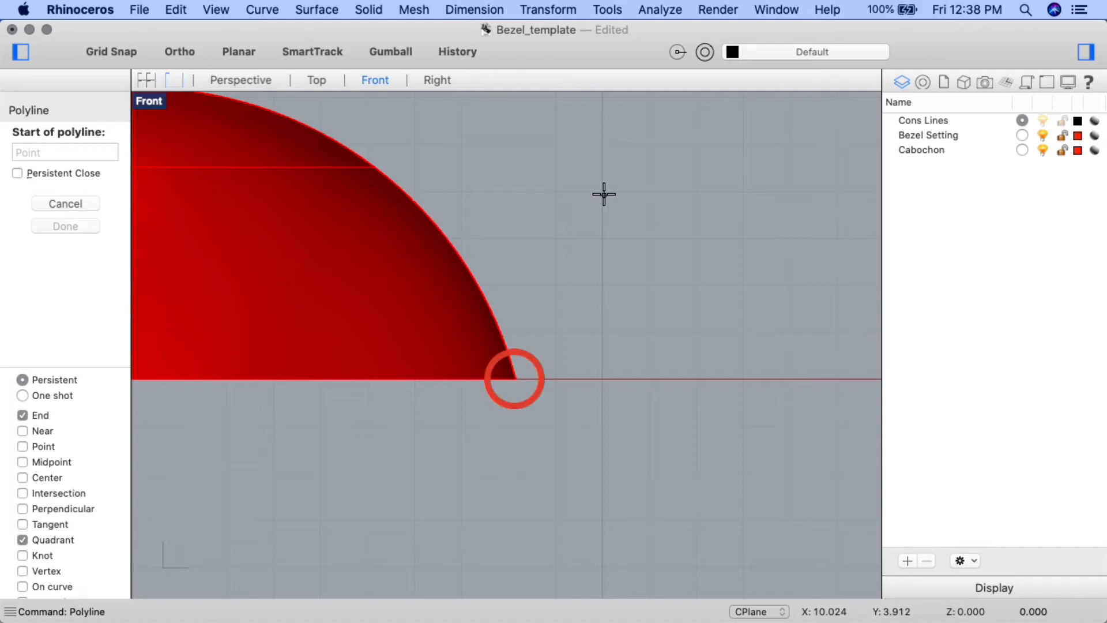
- Draw a closed stepped polyline from the cabochon's base quadrant using segment lengths of 1
left_click(516, 379)
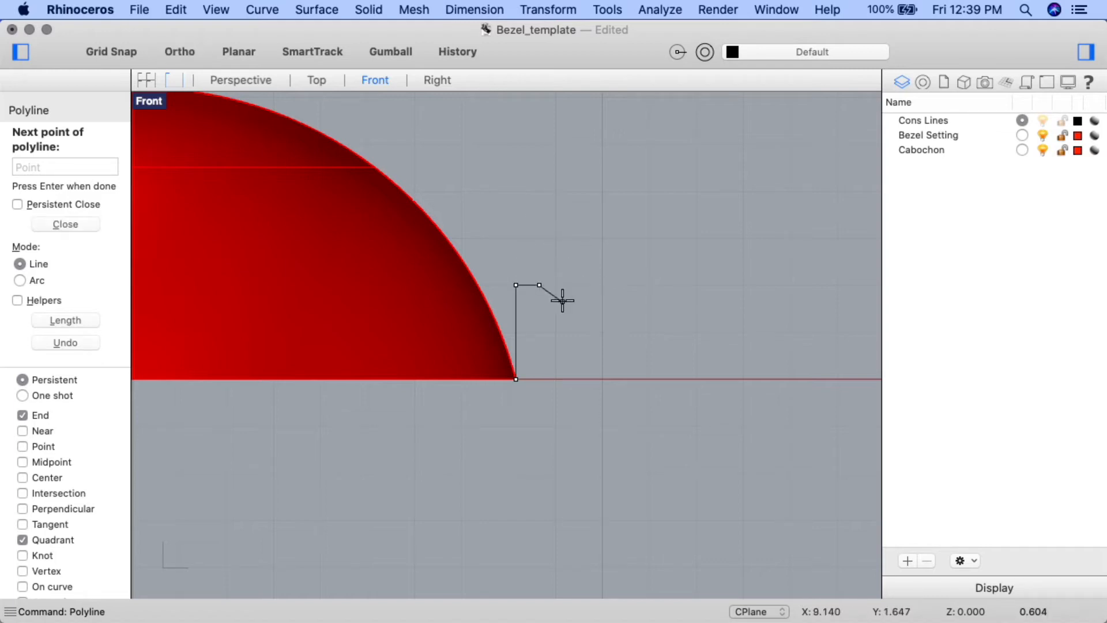
type("1")
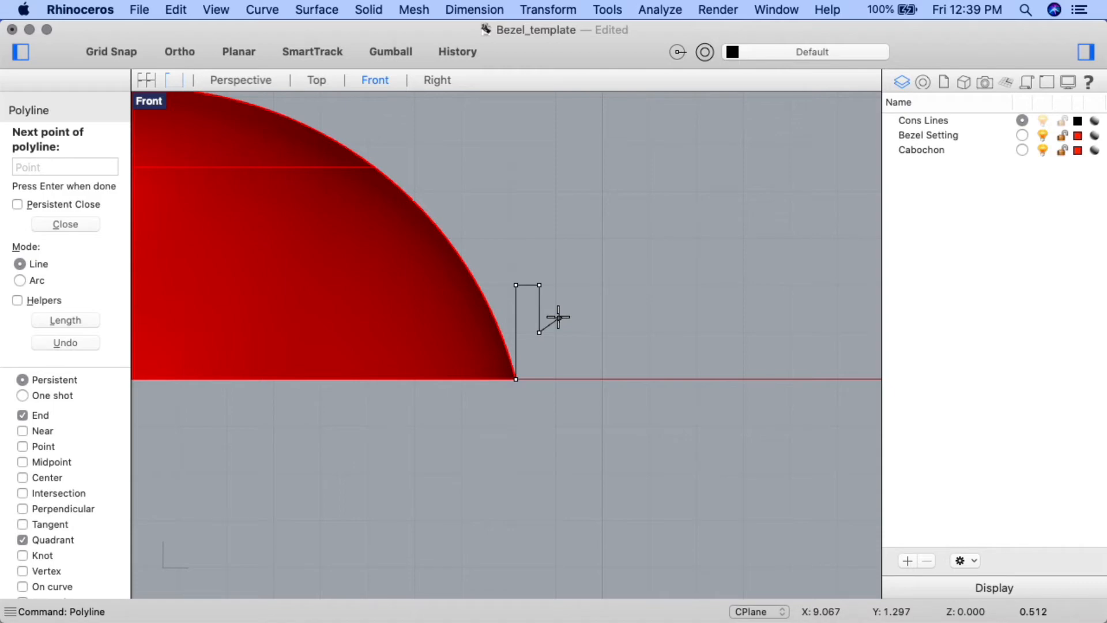
type("1")
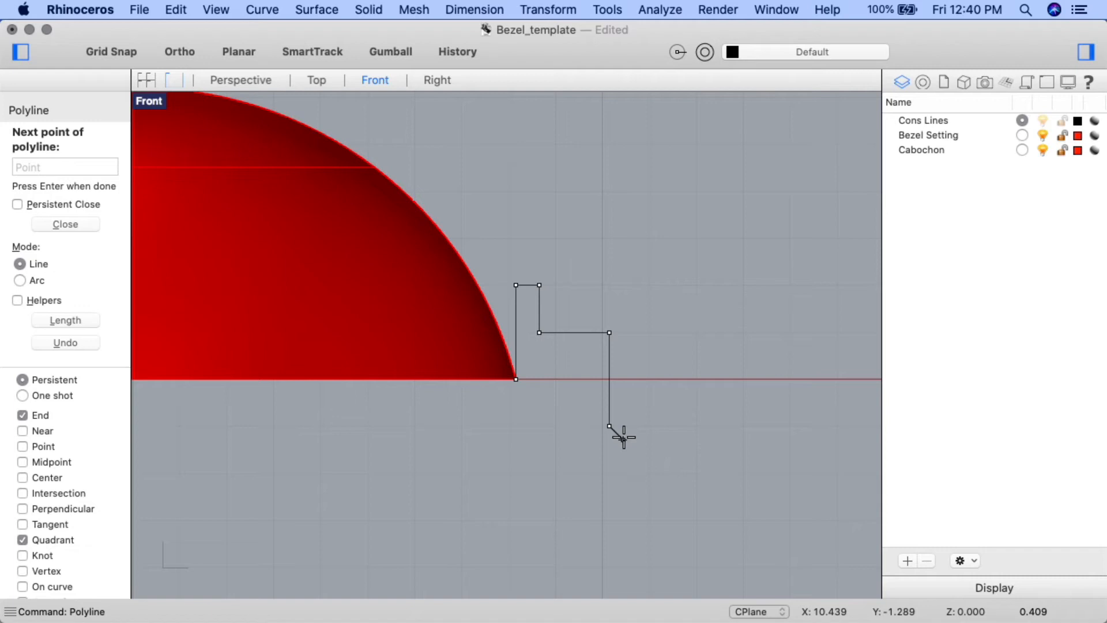
mouse_move(718, 515)
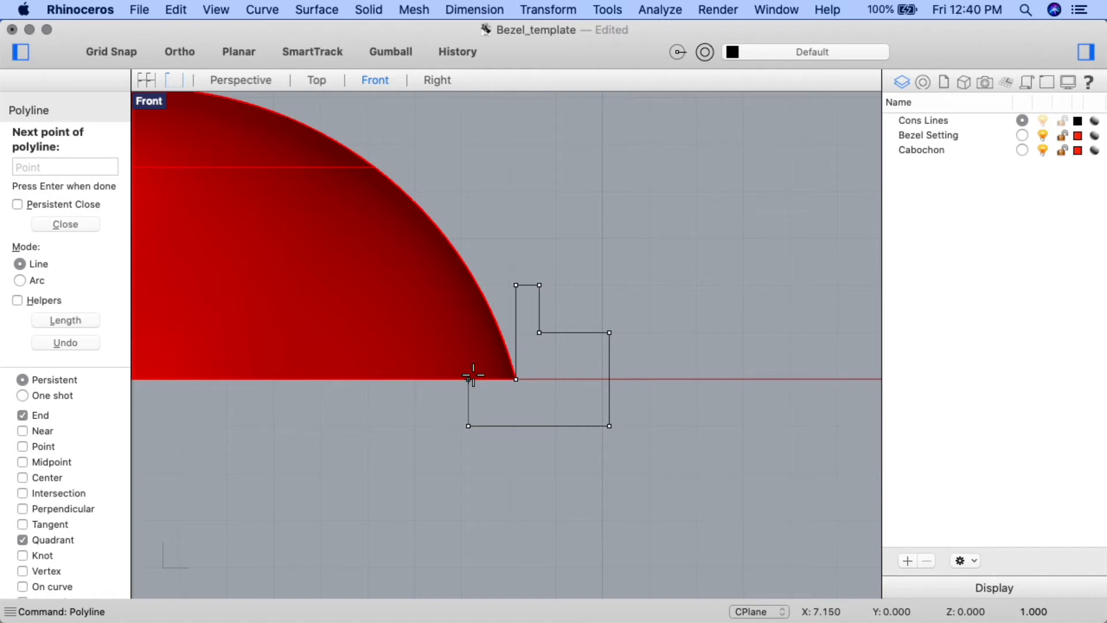
mouse_move(472, 375)
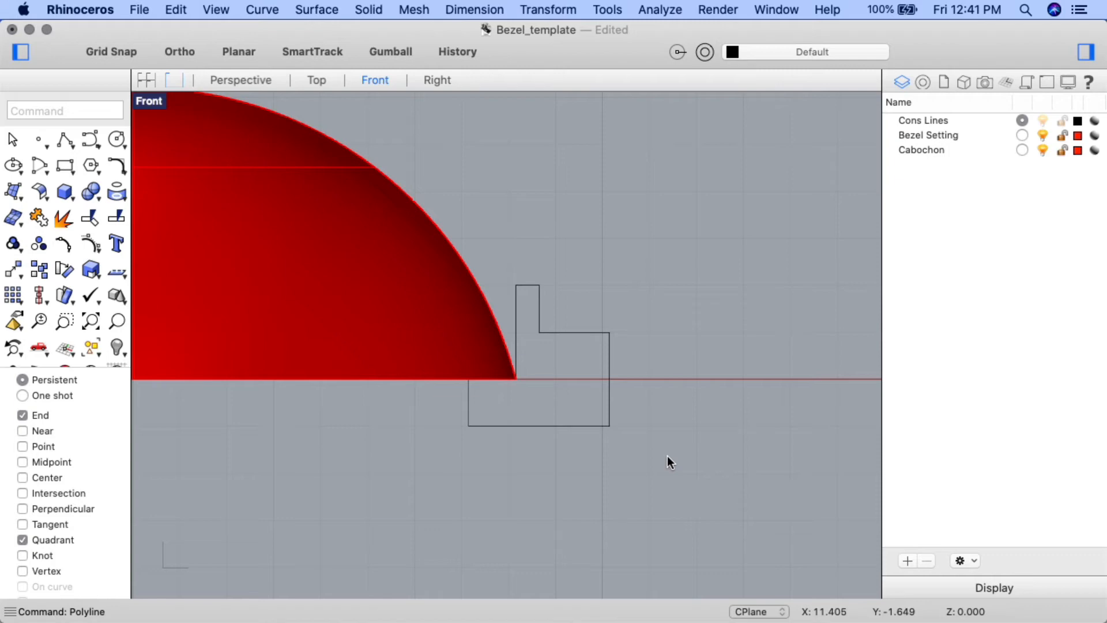
type("a")
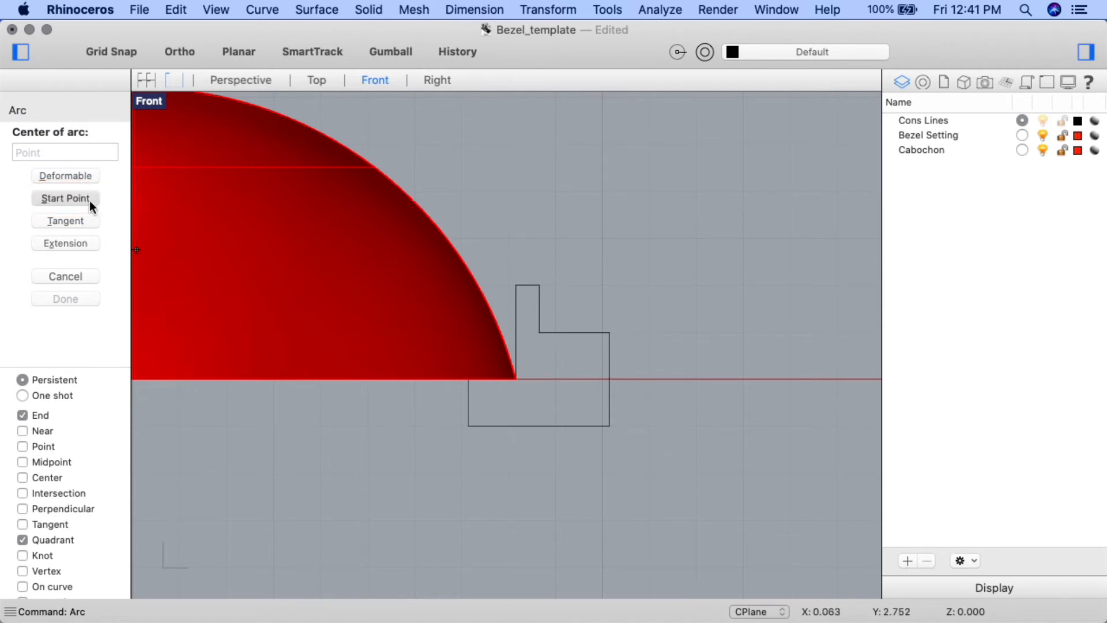
- Place a start-point arc from the step's inner corner to its outer corner
left_click(66, 197)
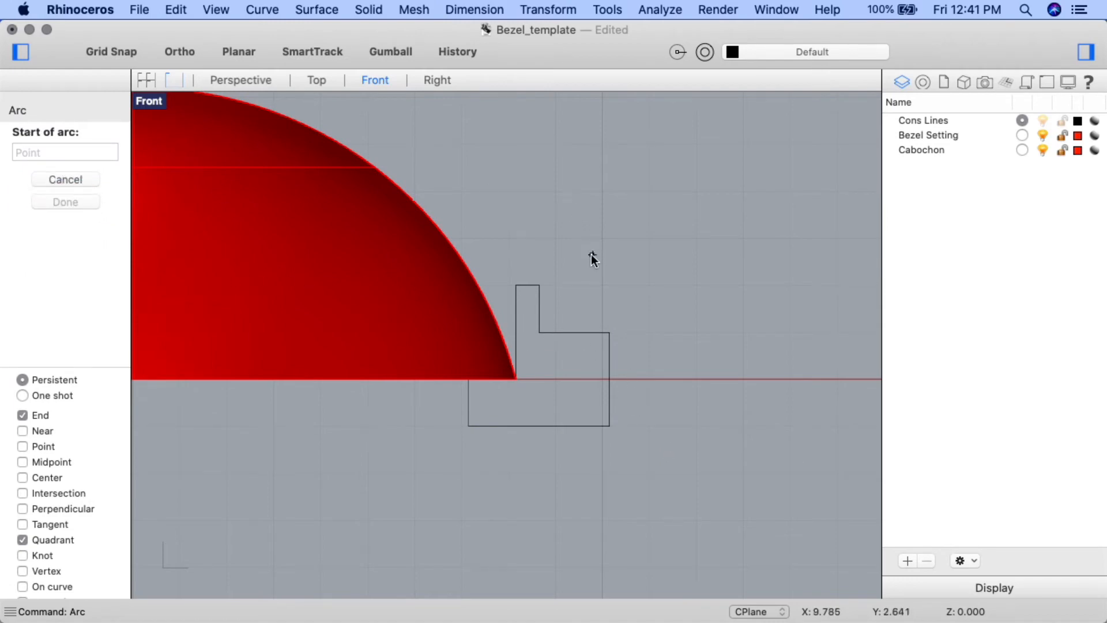
mouse_move(539, 330)
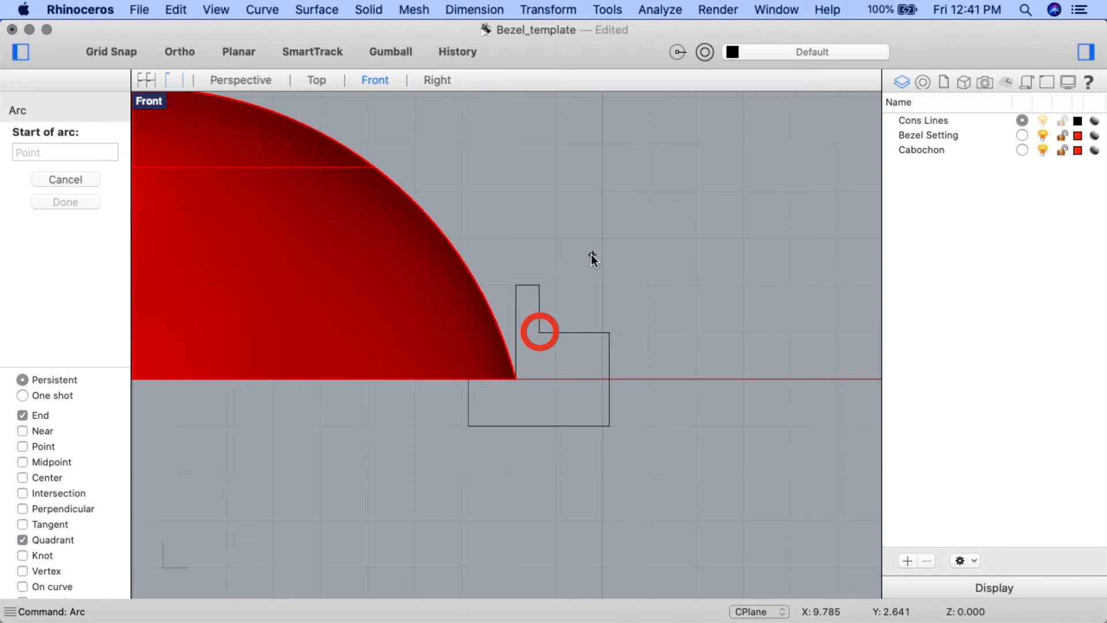
mouse_move(540, 331)
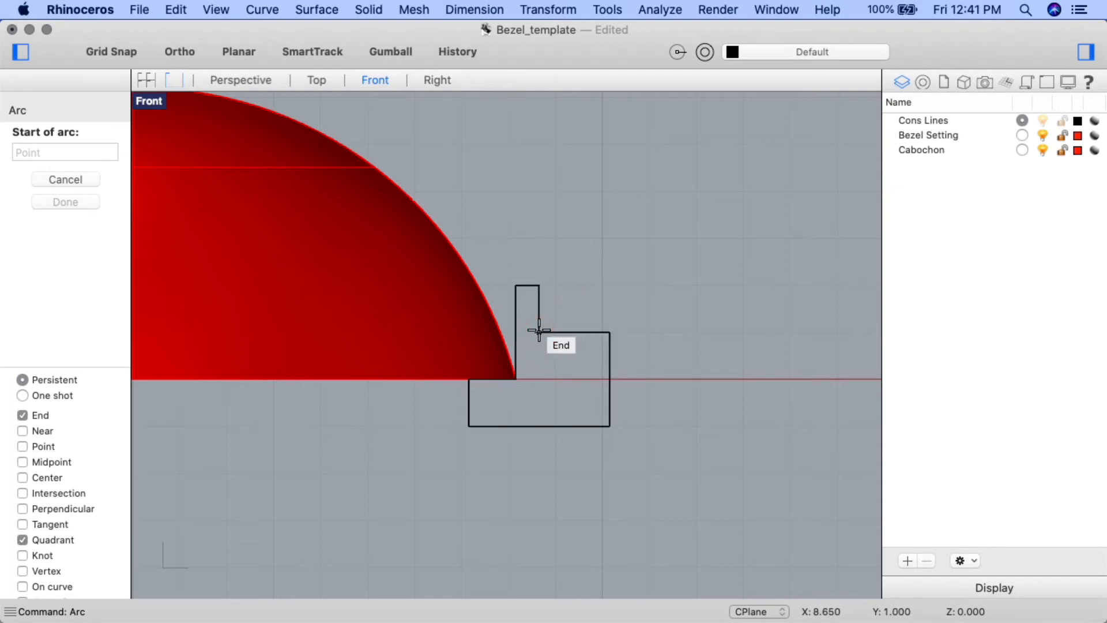
left_click(538, 329)
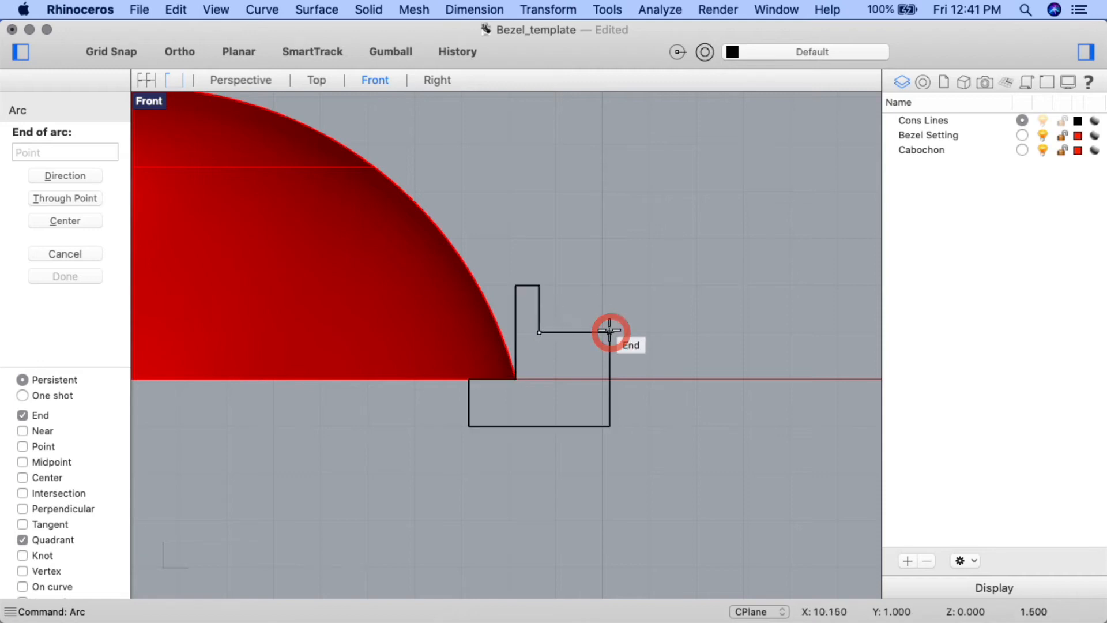
left_click(607, 332)
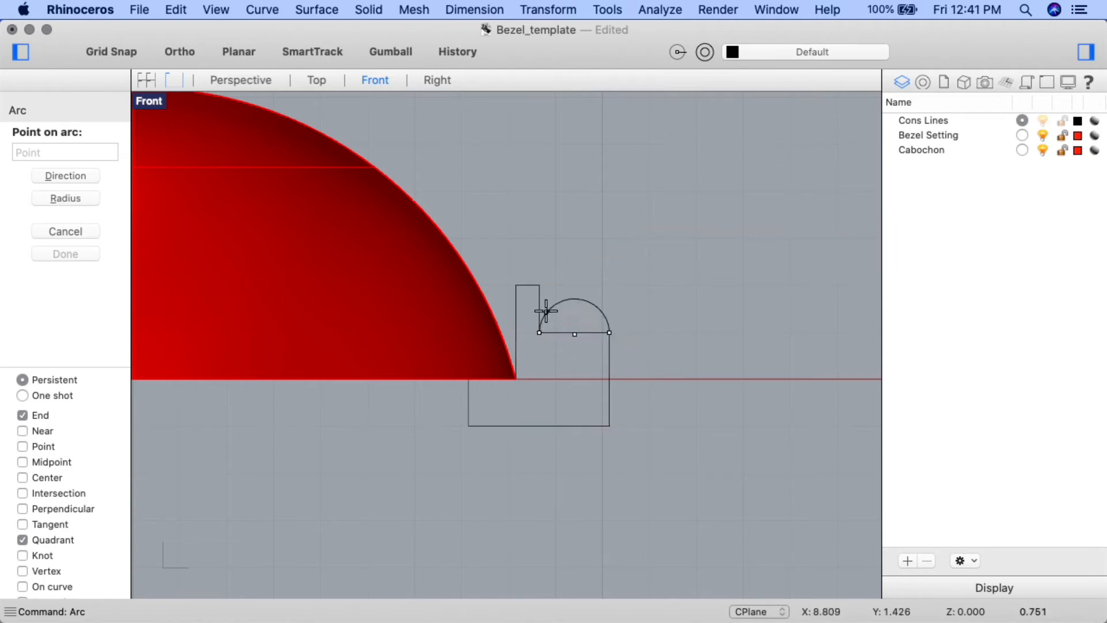
mouse_move(552, 309)
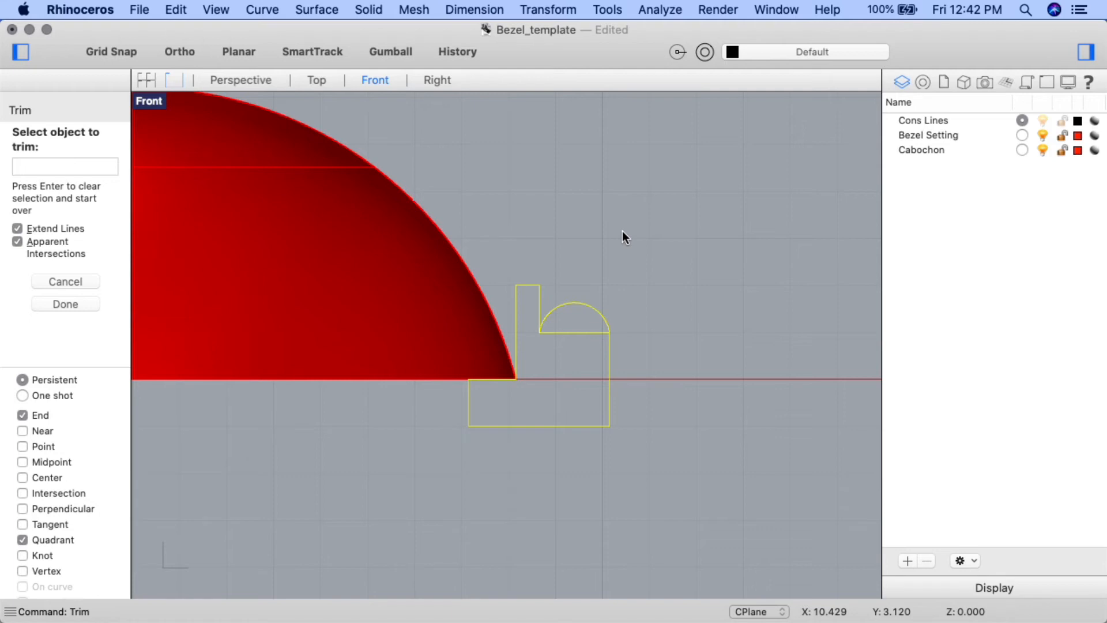
- Trim away the straight segment lying beneath the arc
left_click(591, 337)
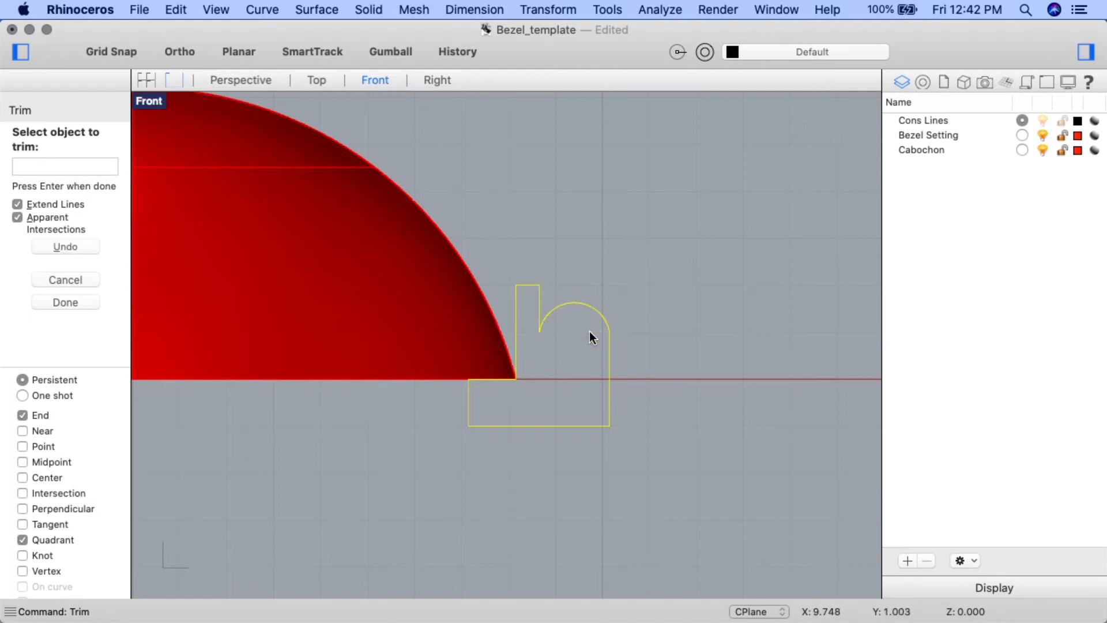
mouse_move(748, 288)
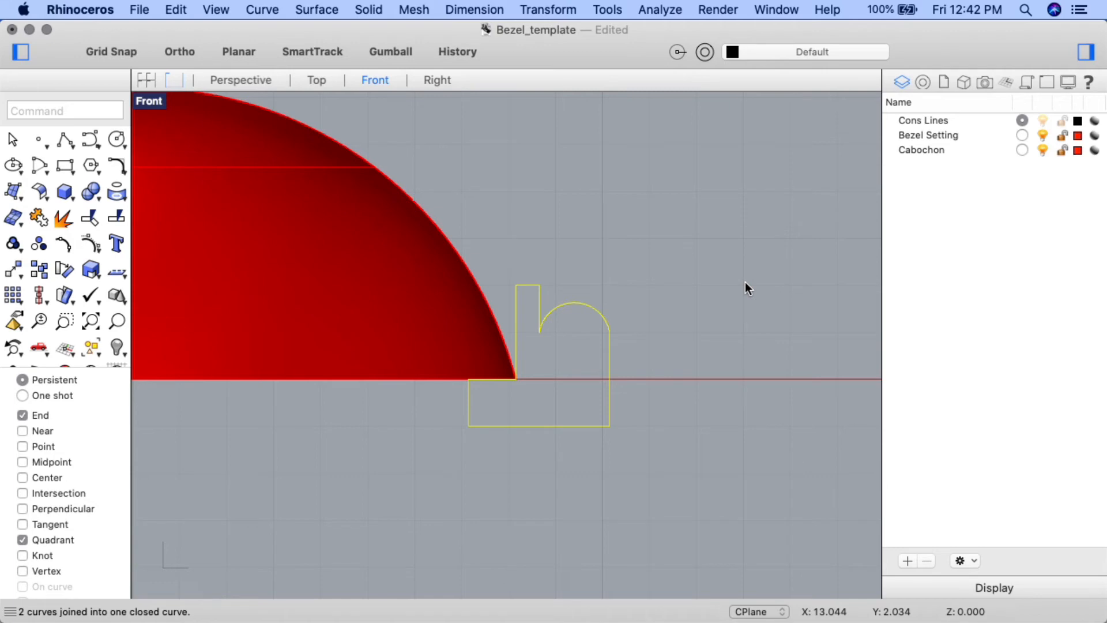
mouse_move(723, 351)
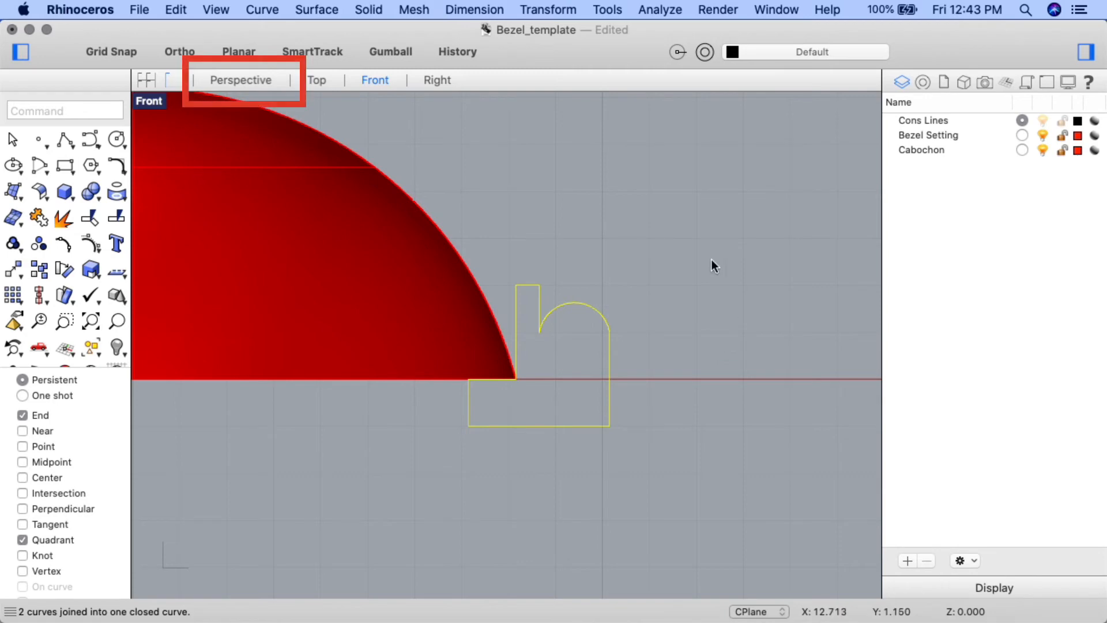
- Switch to the Perspective viewport and set it to Ghosted display
left_click(240, 79)
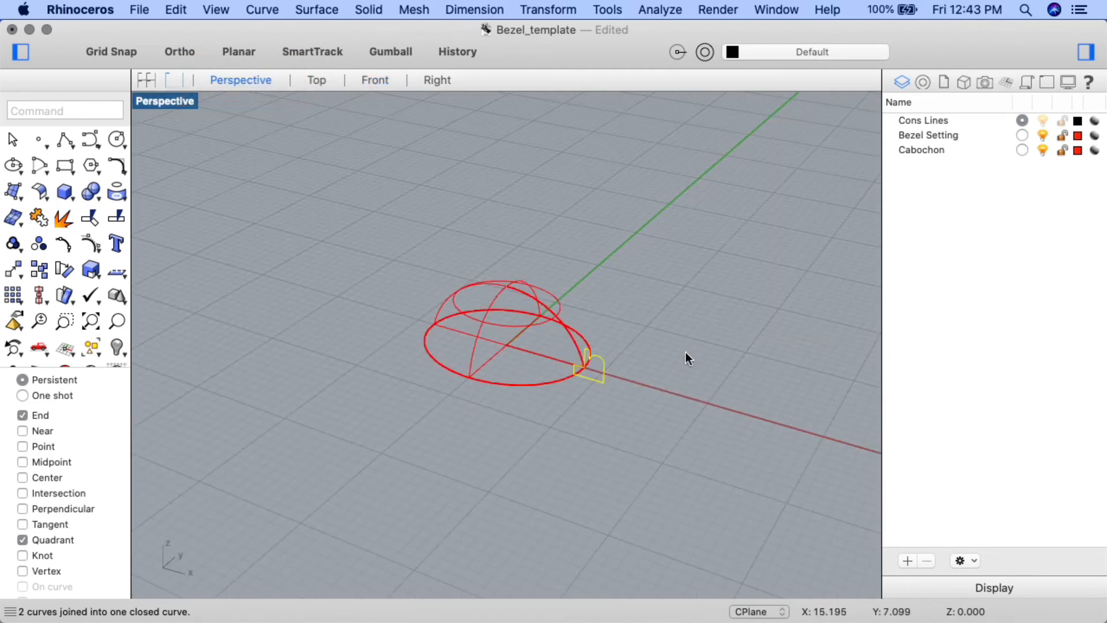
right_click(689, 359)
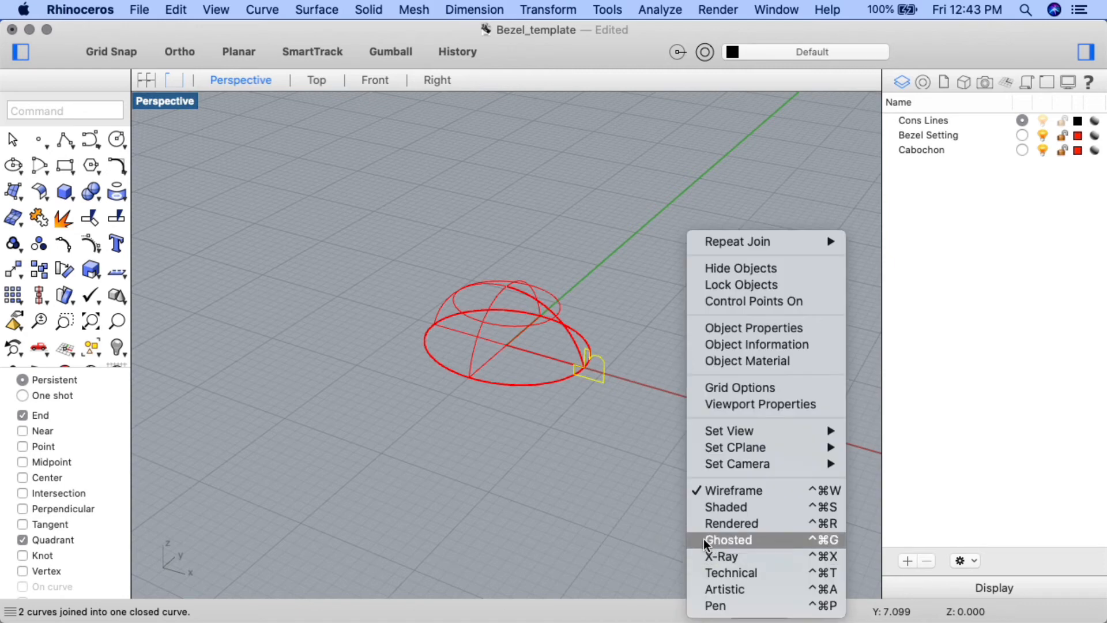
left_click(727, 539)
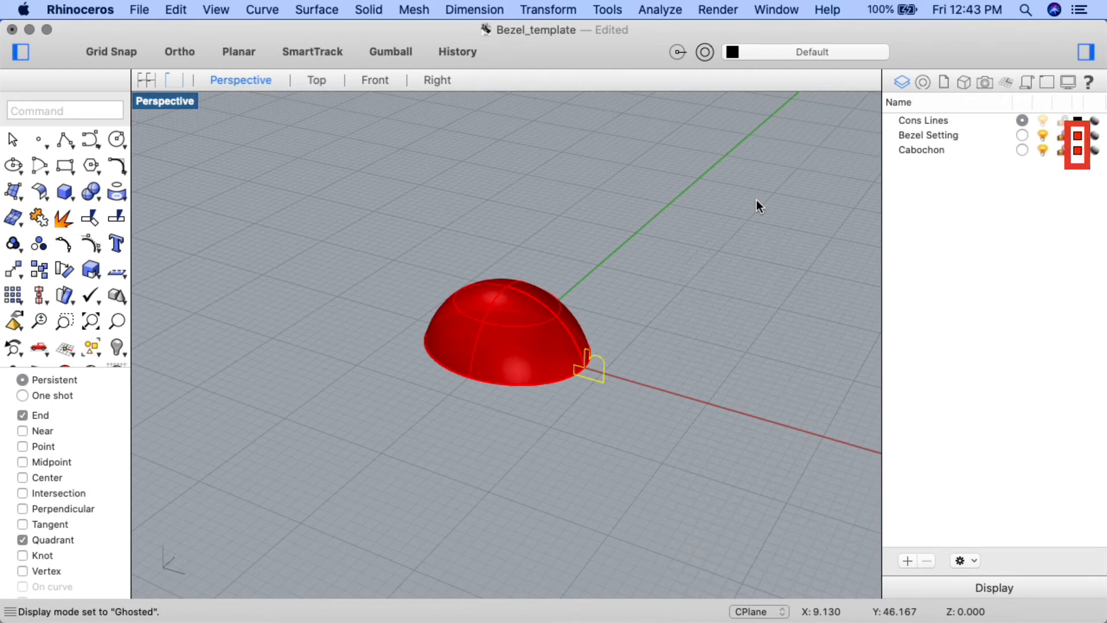
mouse_move(1081, 175)
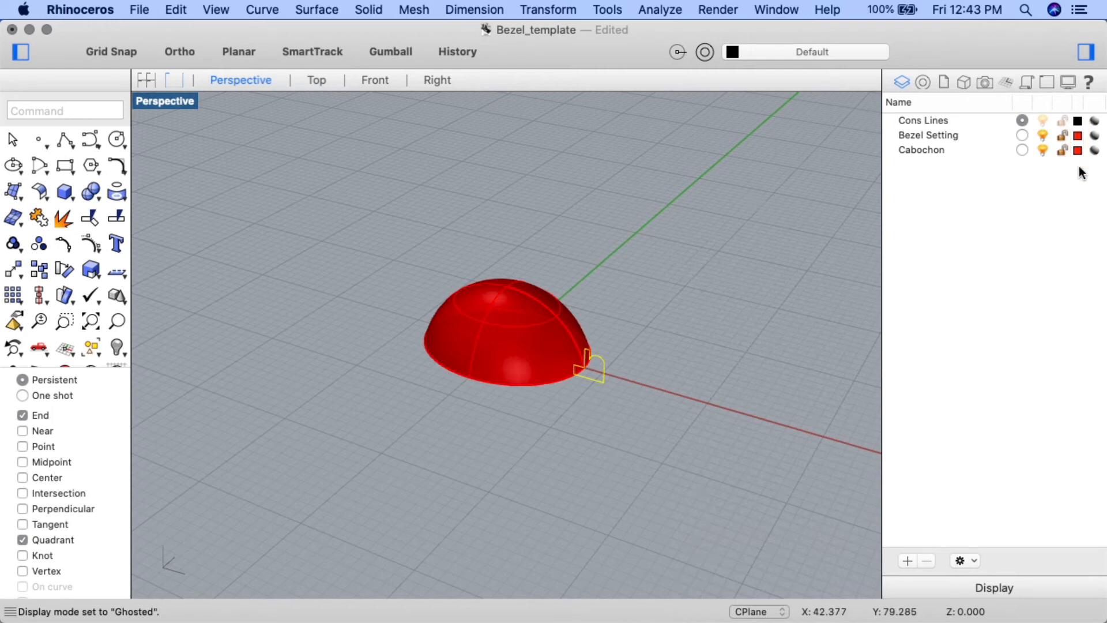
- Change the Bezel Setting layer colour from red to gold-orange
left_click(1078, 135)
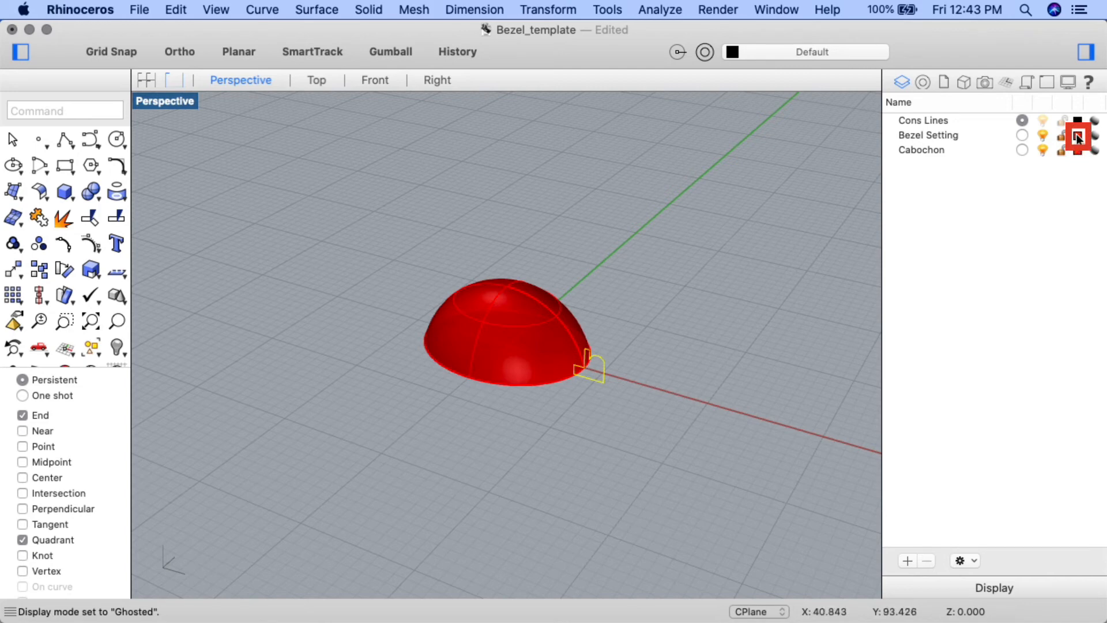
left_click(1077, 119)
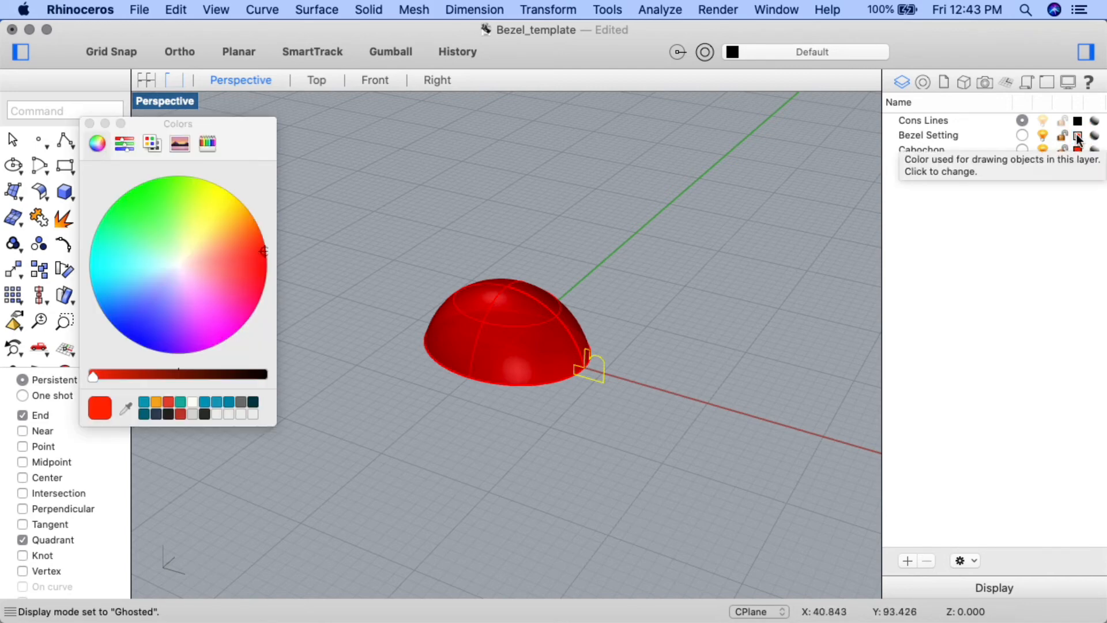
left_click(241, 214)
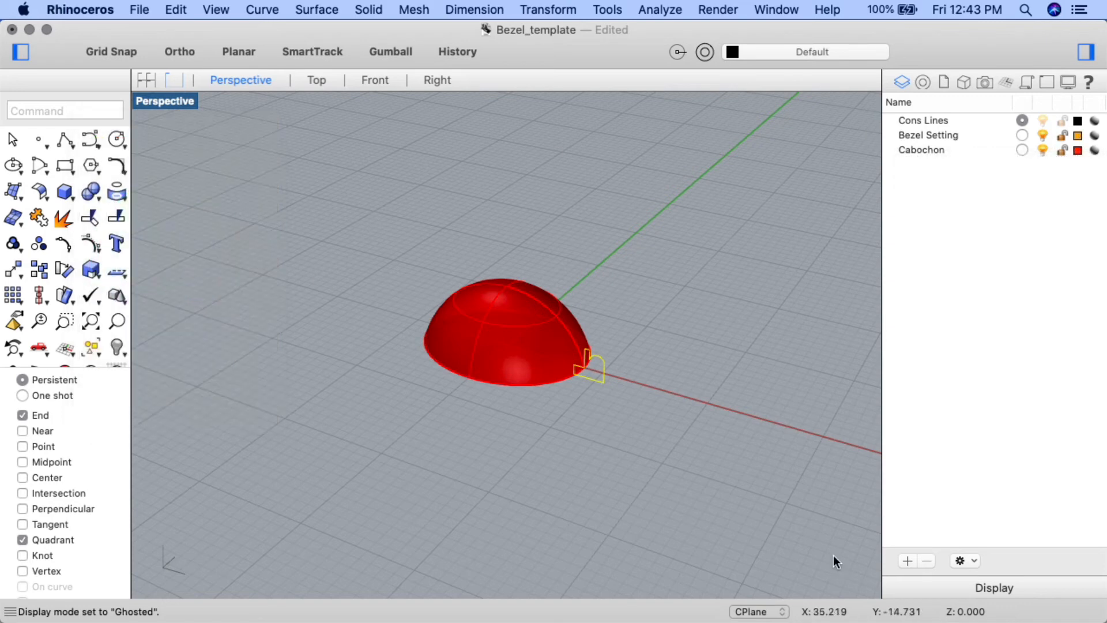
mouse_move(639, 420)
type("Dup")
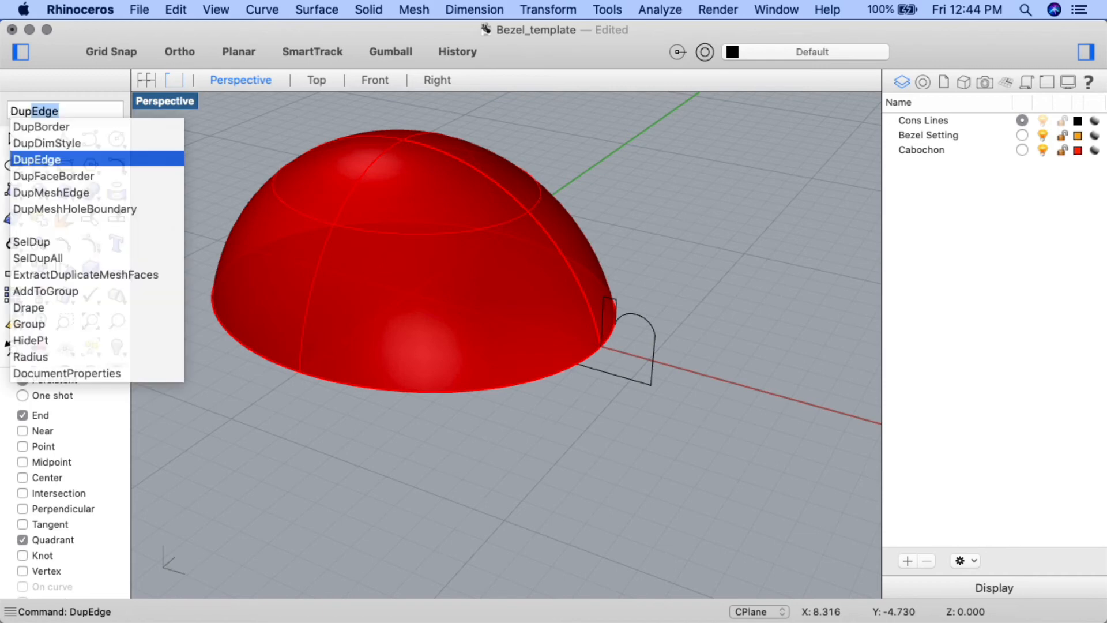
- Duplicate the cabochon dome's round base edge as a curve with DupEdge
left_click(37, 159)
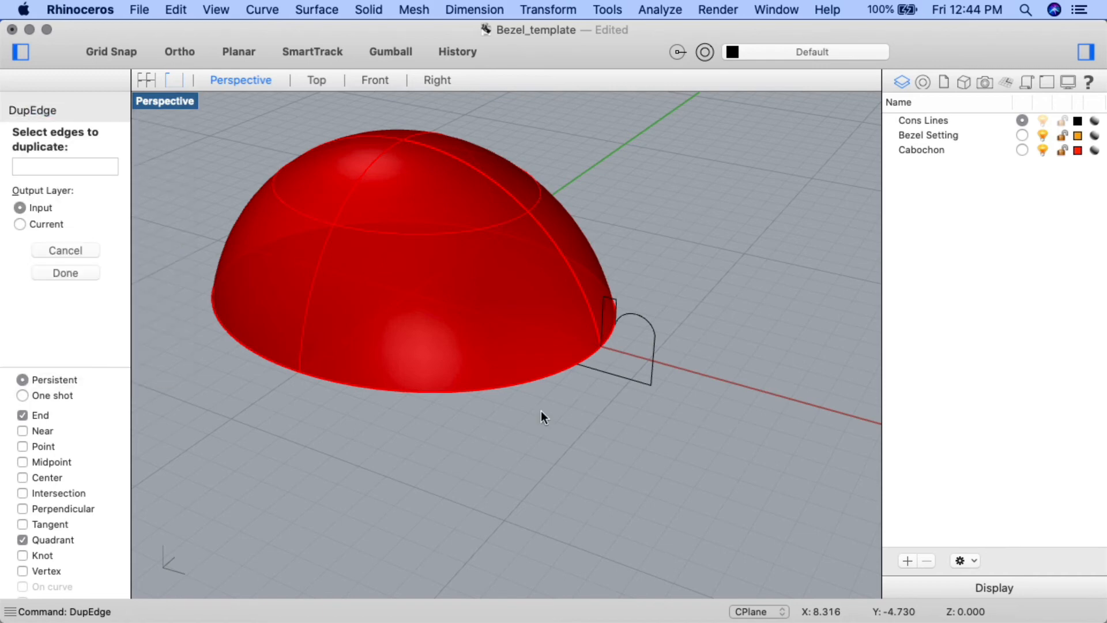
left_click(545, 384)
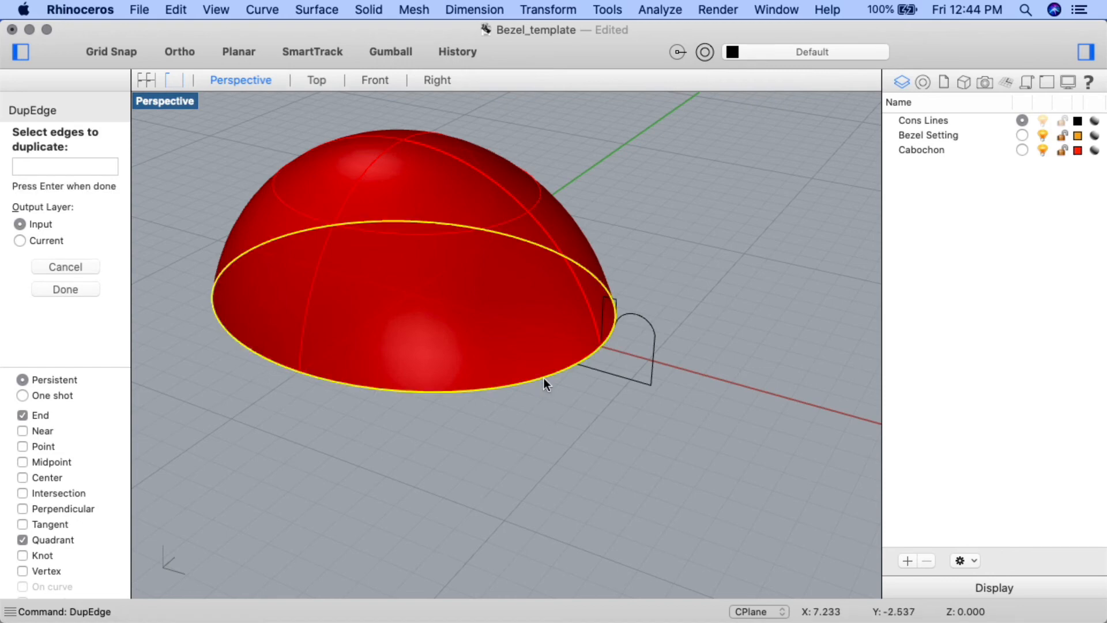
mouse_move(550, 422)
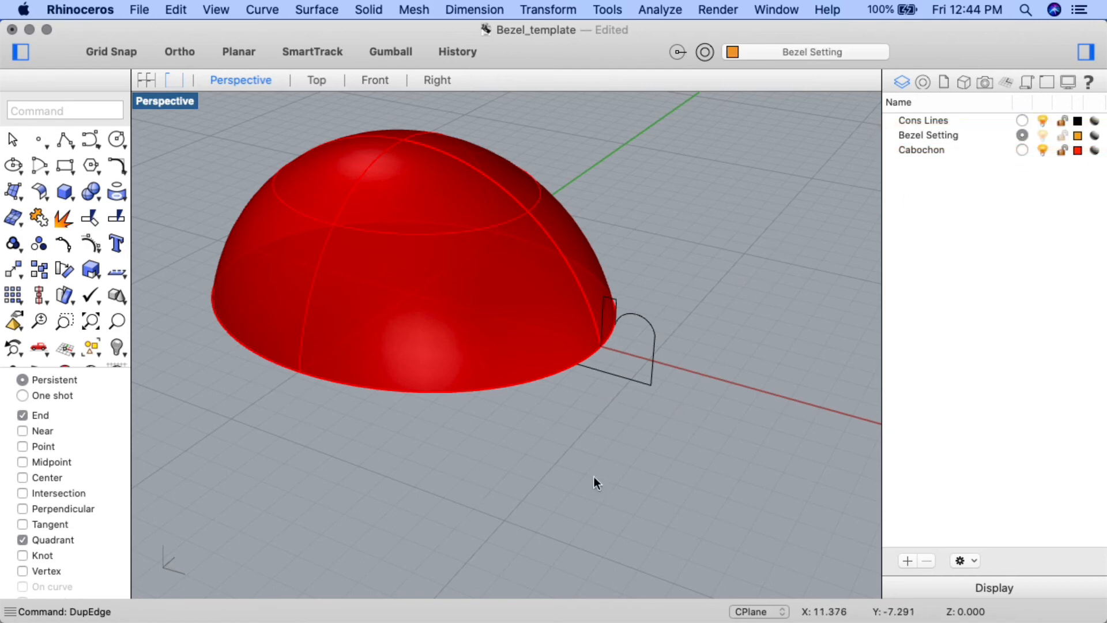
mouse_move(623, 399)
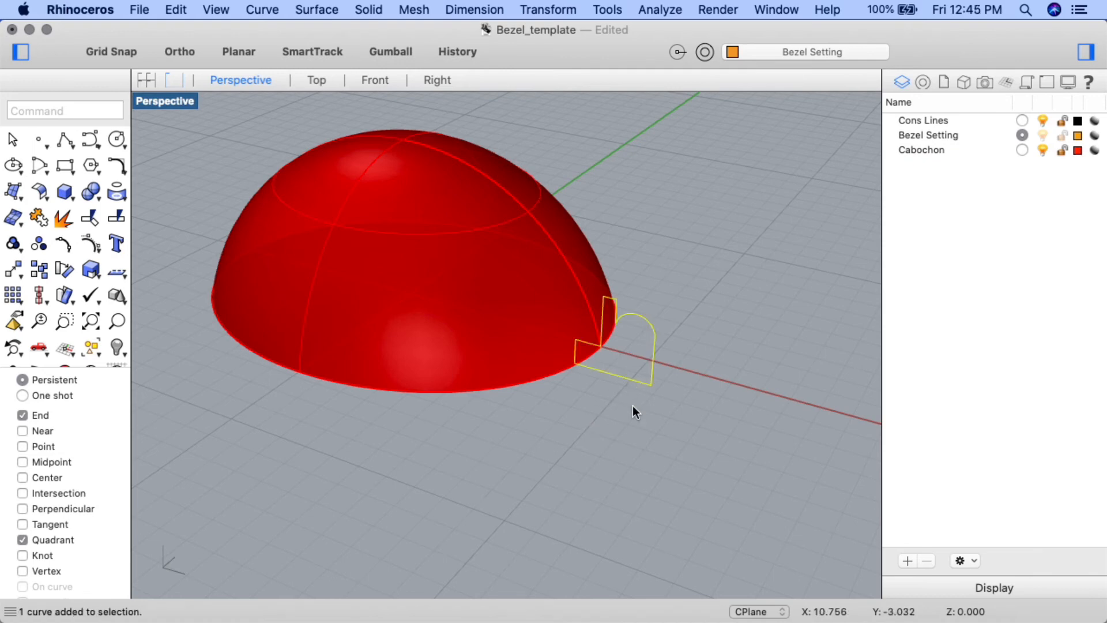
- RailRevolve the bezel profile along the base curve, axis from 0 to 0,0,6
type("Rail")
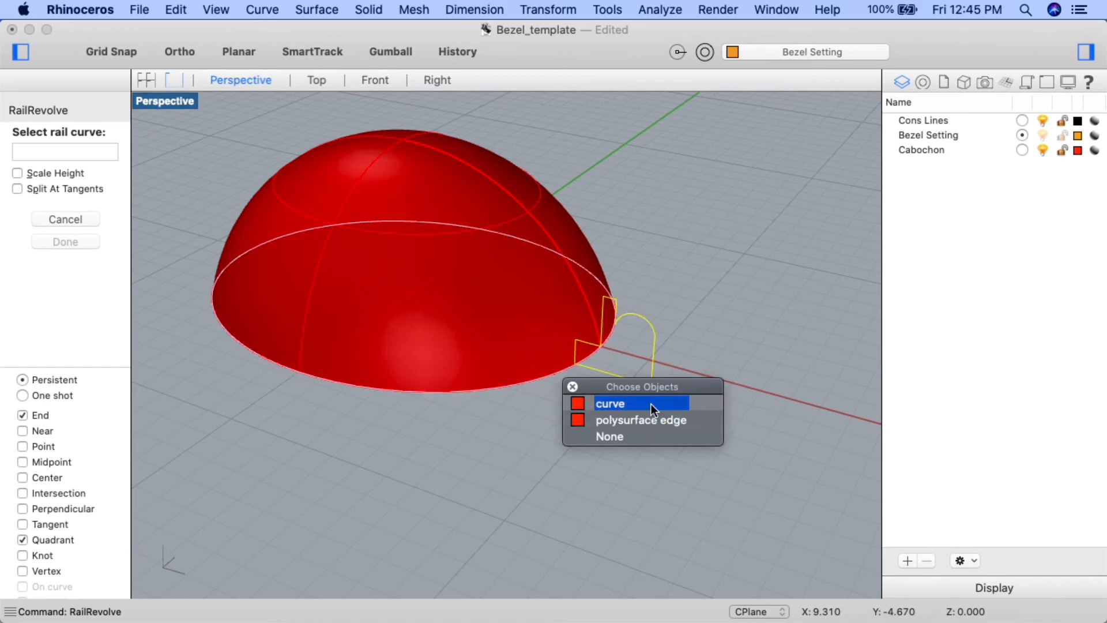
left_click(609, 403)
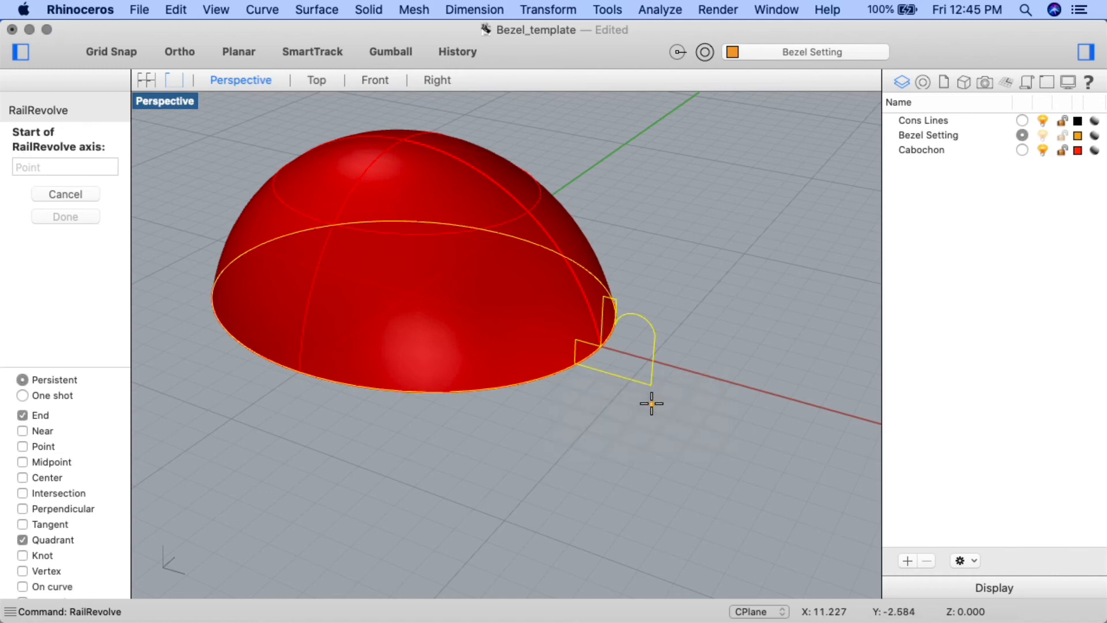
type("0")
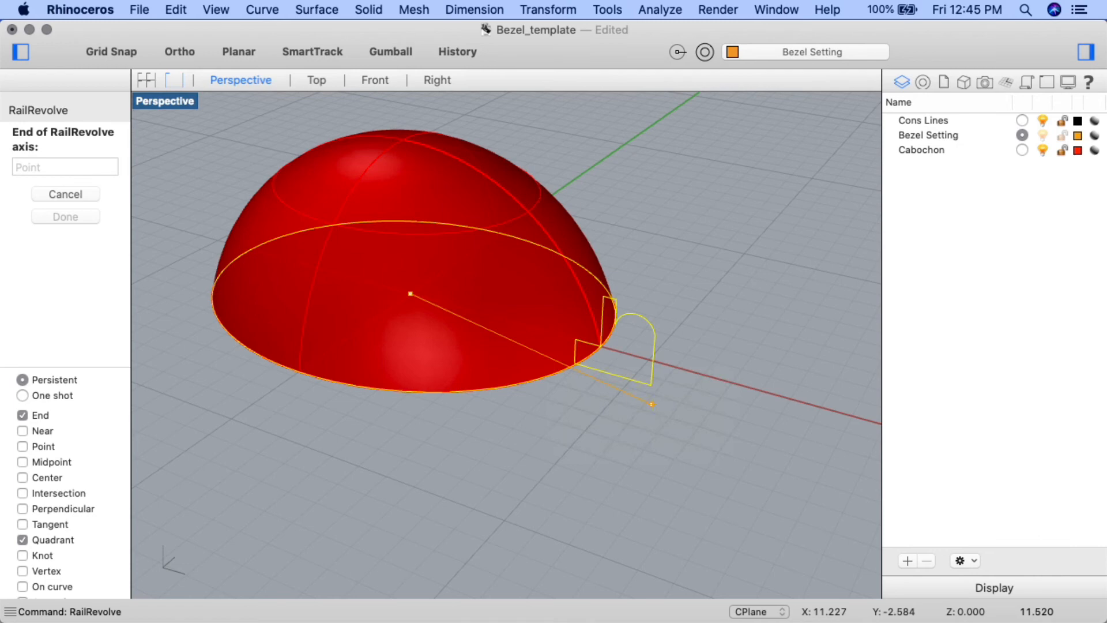
type("d")
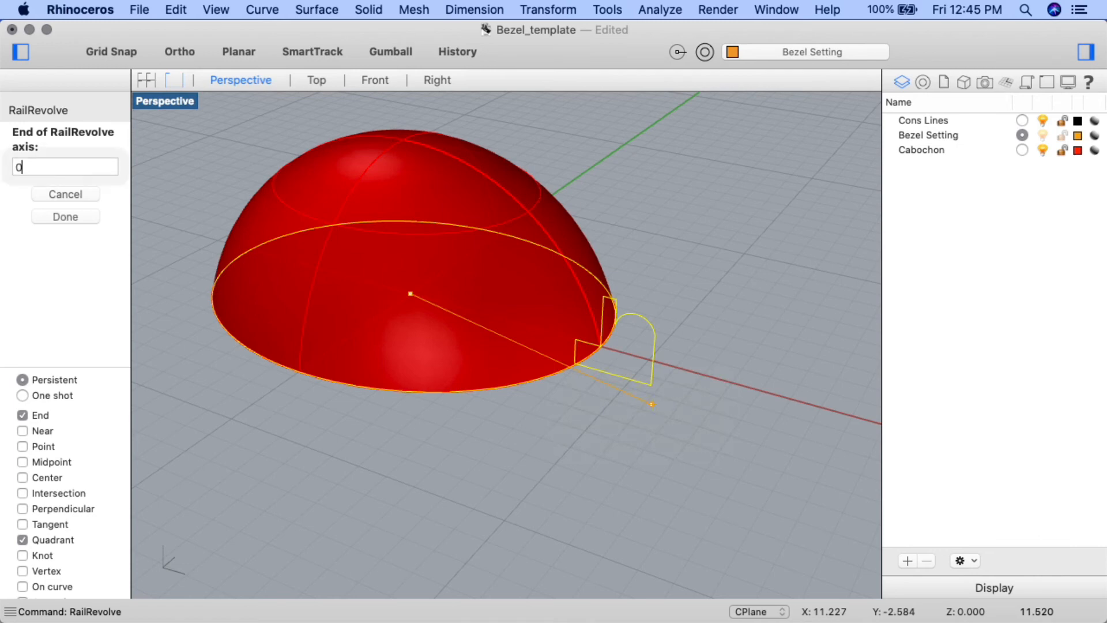
type("0,0,6")
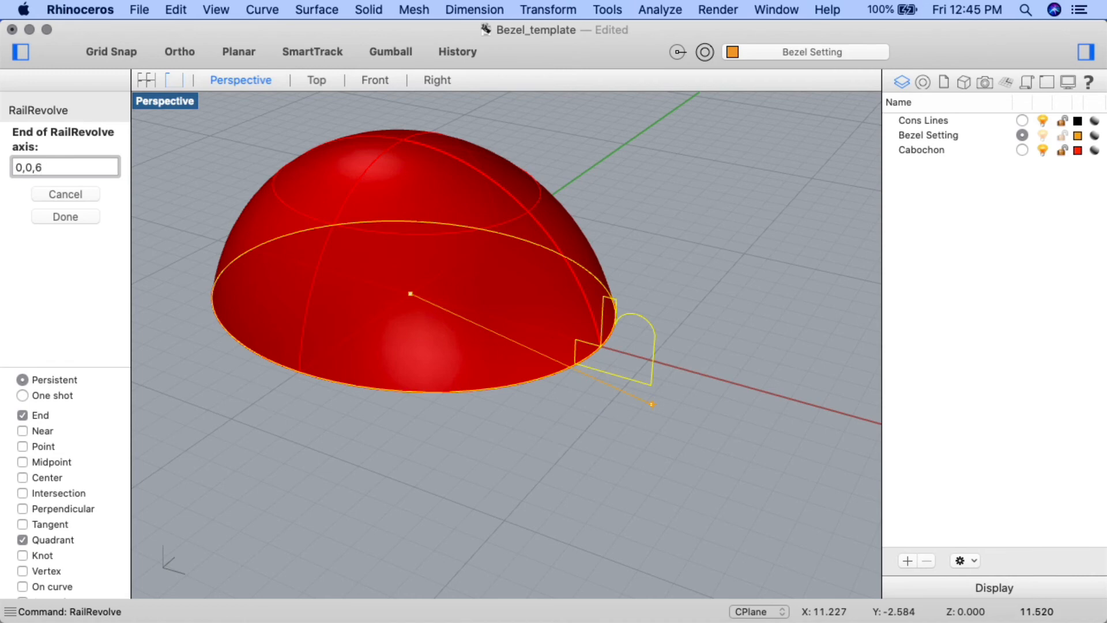
left_click(64, 216)
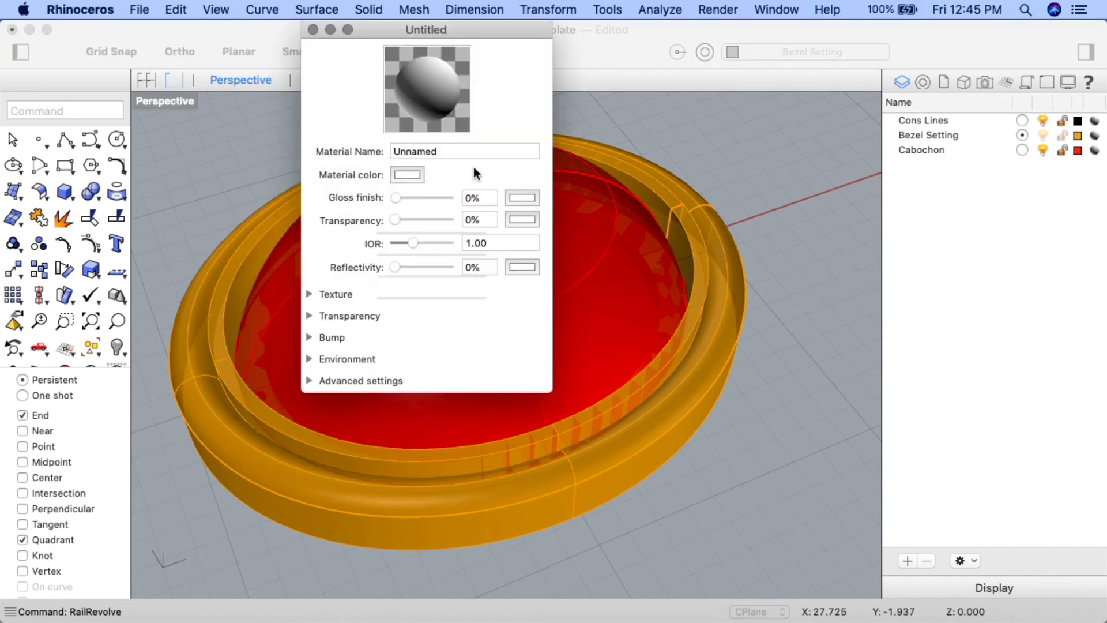
- Set the Bezel Setting material to orange-gold with a little gloss
left_click(406, 174)
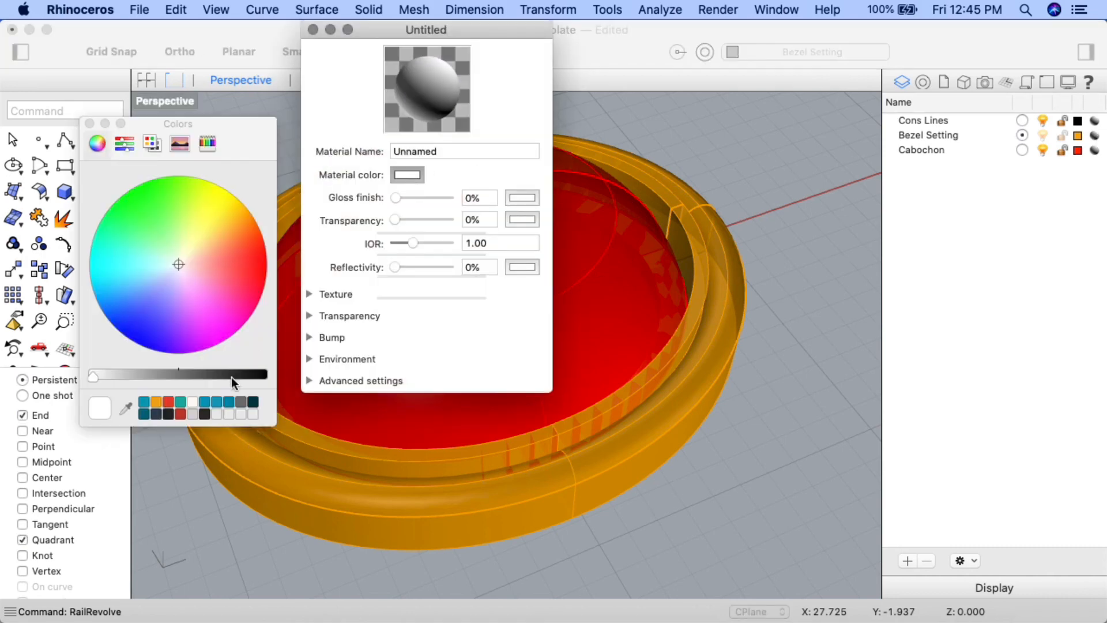
left_click(240, 213)
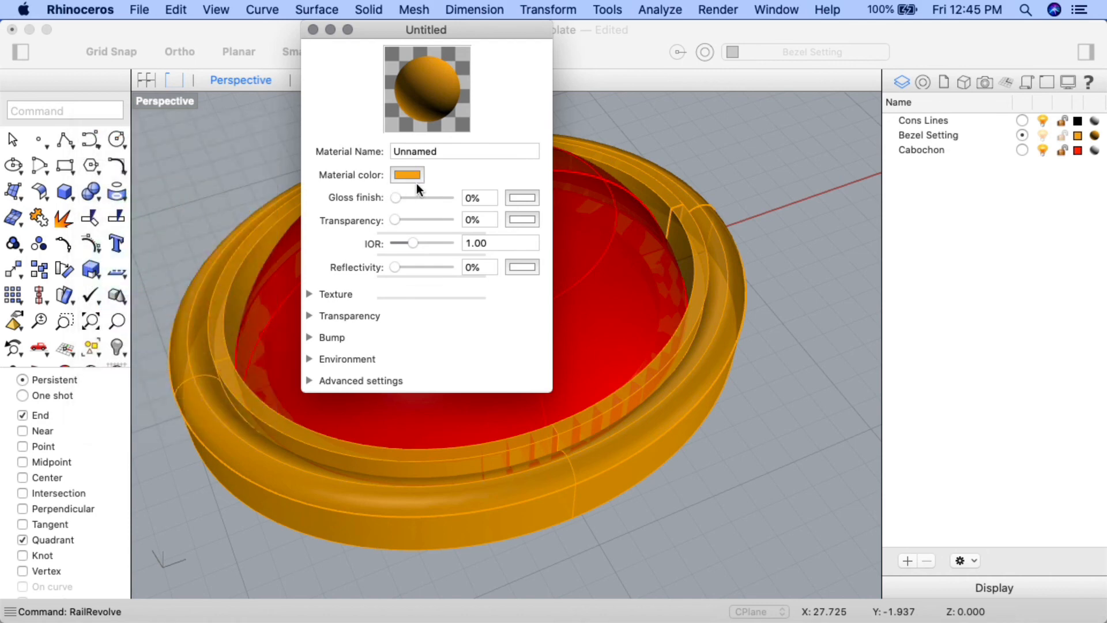
left_click_drag(394, 197, 402, 197)
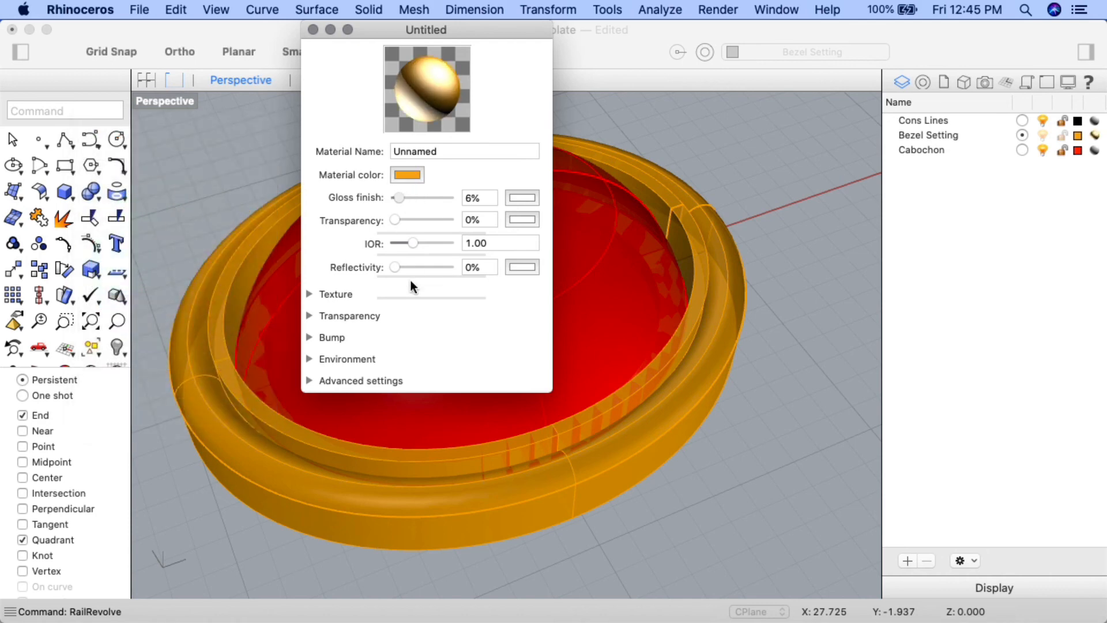
left_click_drag(393, 267, 398, 267)
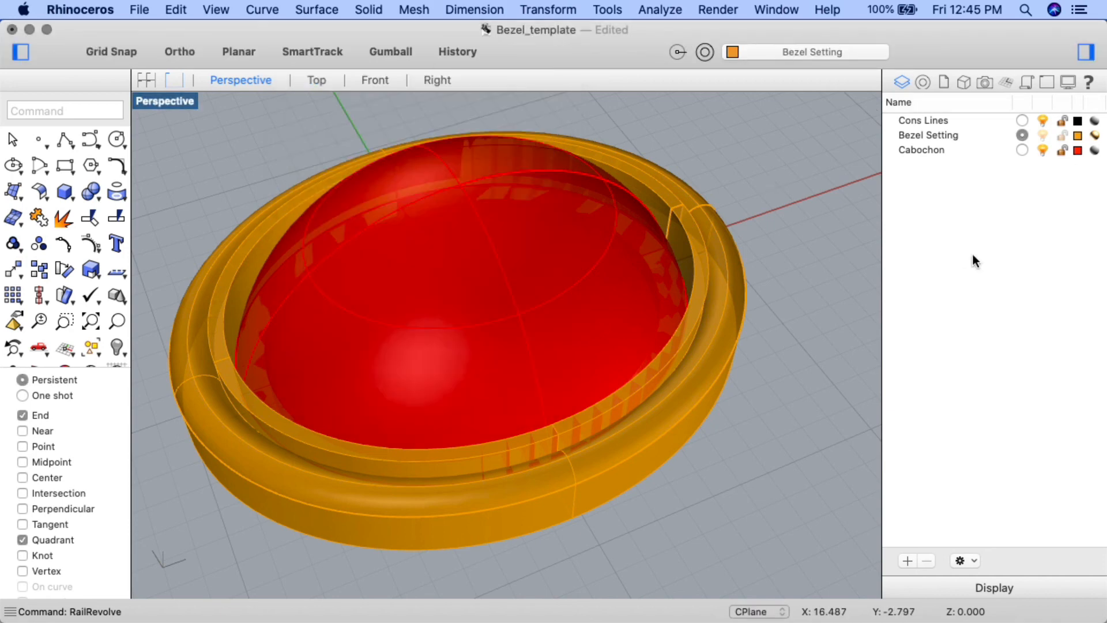
mouse_move(1024, 225)
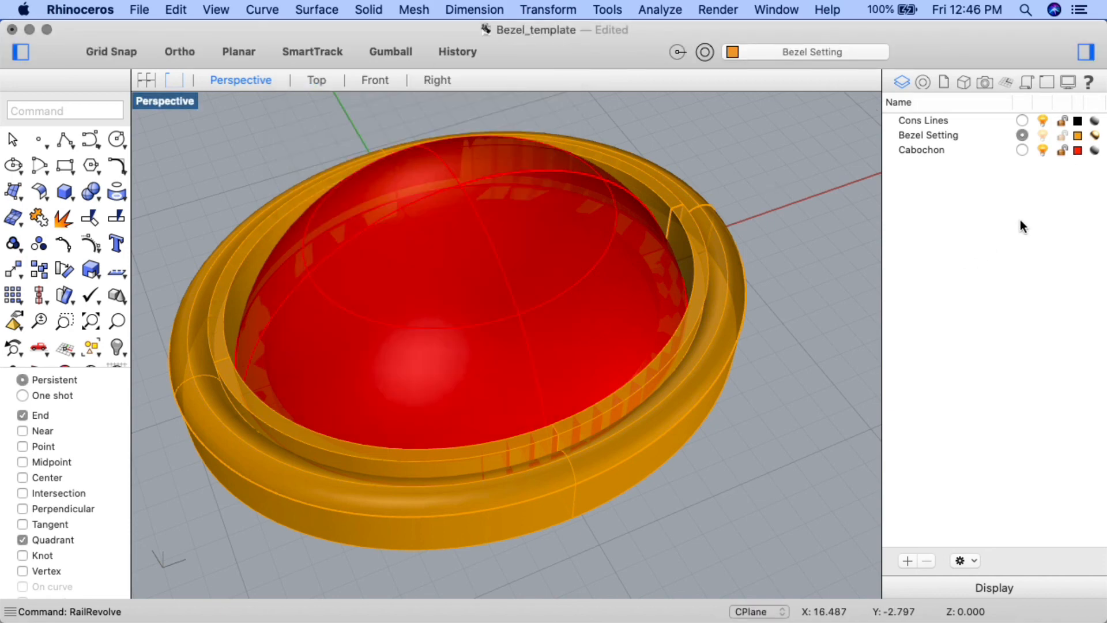
- Set the Cabochon material to blue, glossy, with adjusted transparency
left_click(1094, 150)
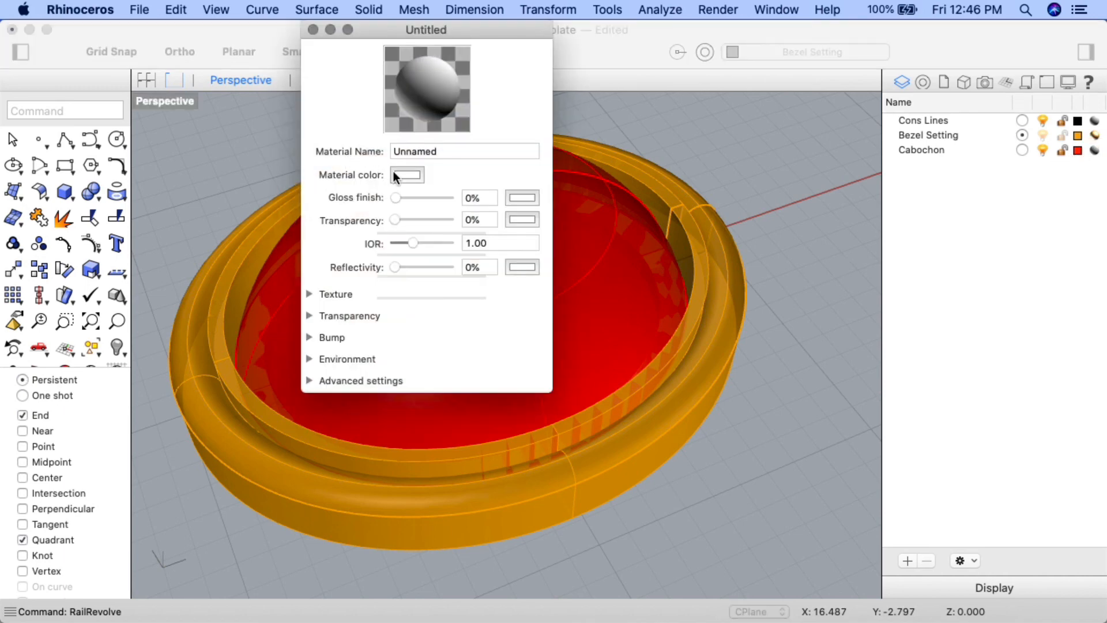
left_click(406, 175)
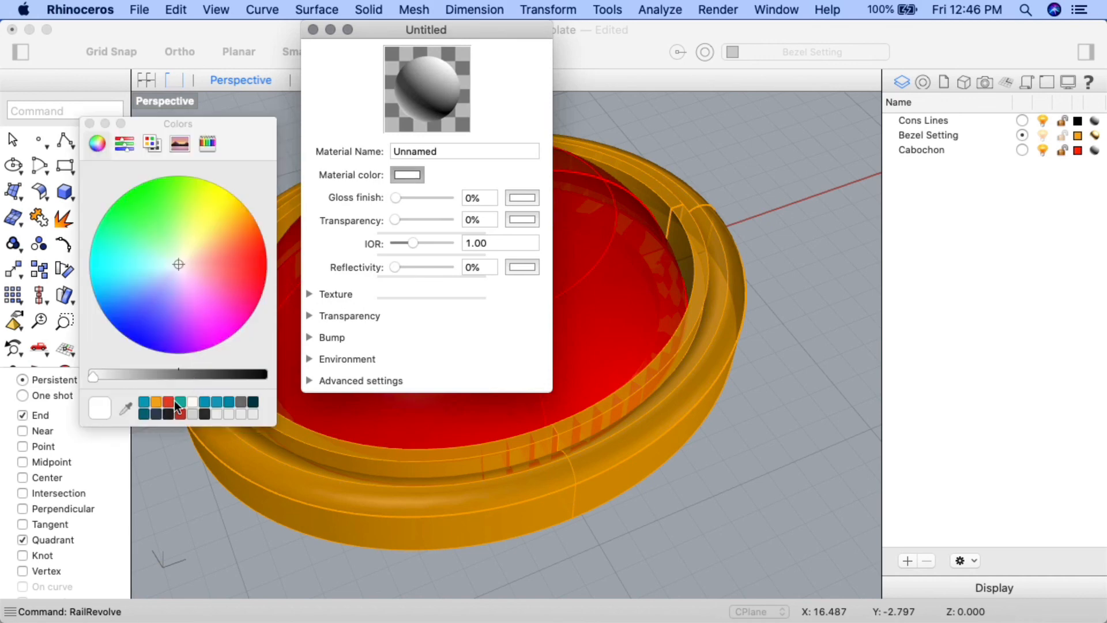
left_click(127, 332)
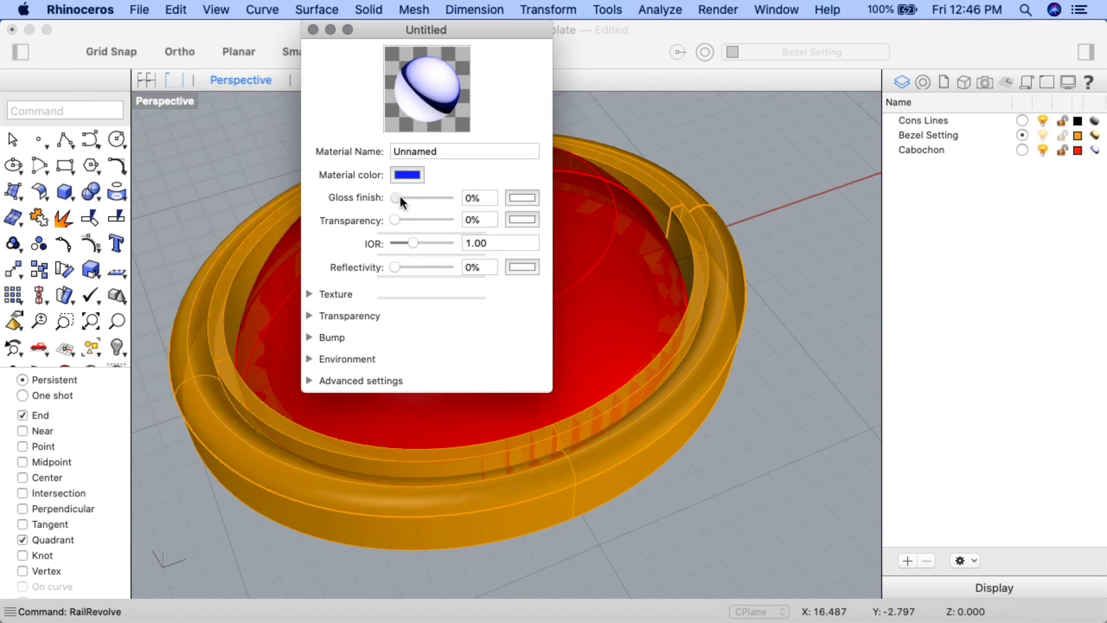
left_click_drag(395, 197, 402, 198)
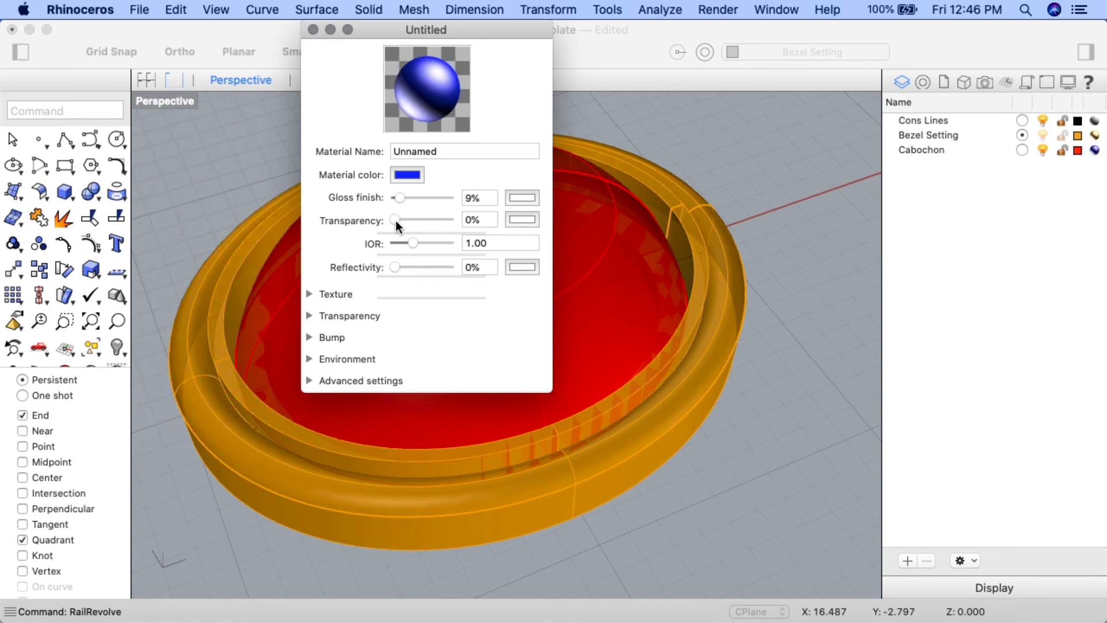
left_click_drag(394, 220, 400, 219)
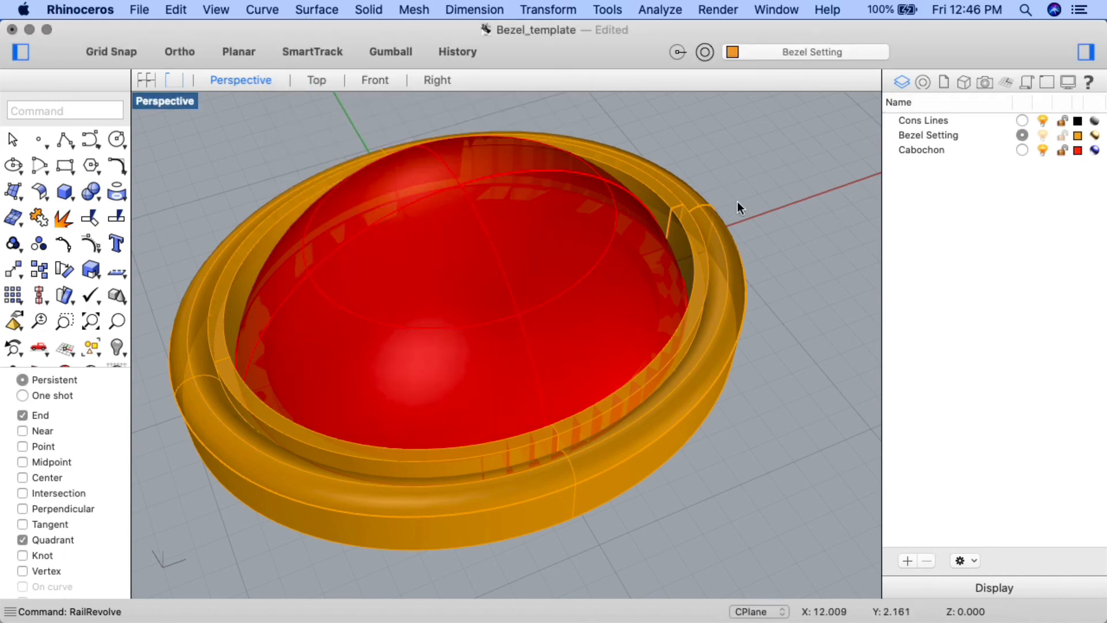
mouse_move(815, 219)
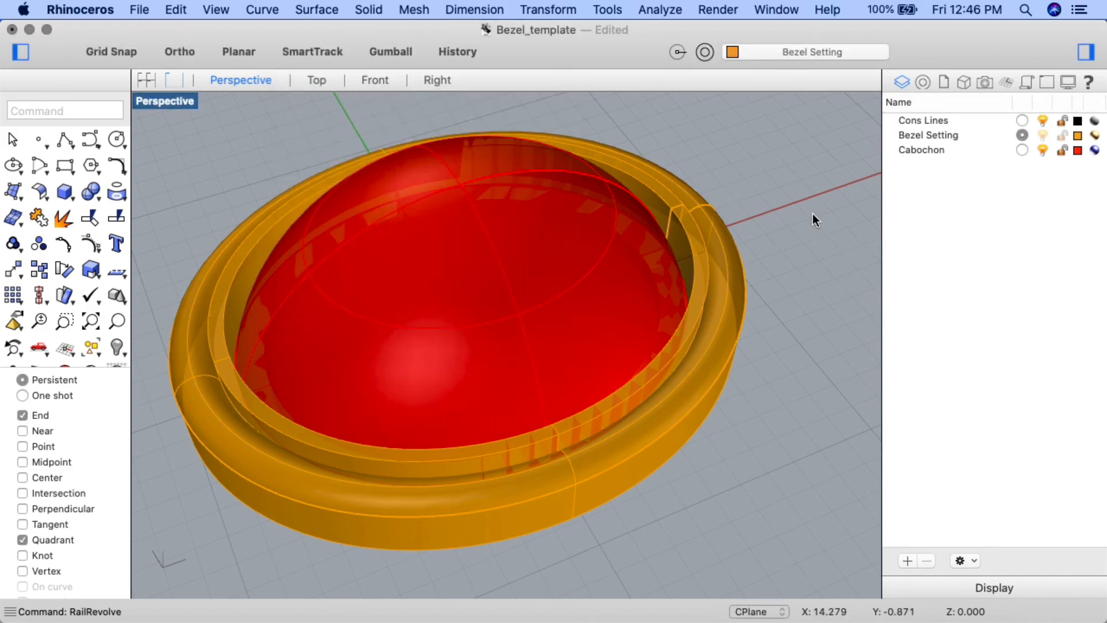